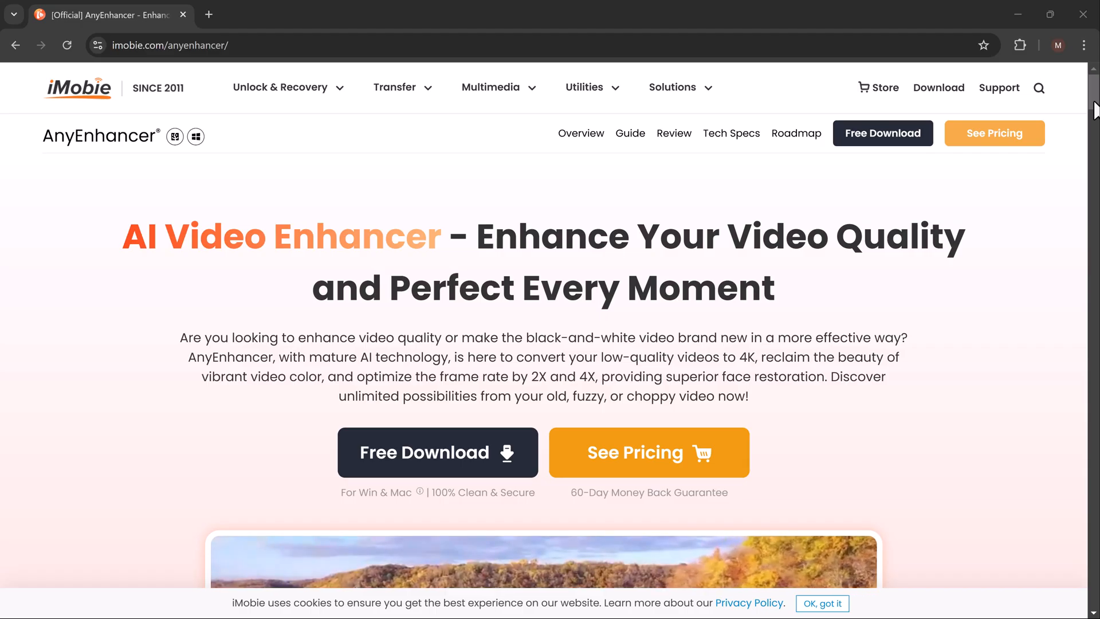
# Step: Scroll the imobie.com/anyenhancer page past the features to the 'Why AnyEnhancer Stands Out' stats
pyautogui.scroll(-3)
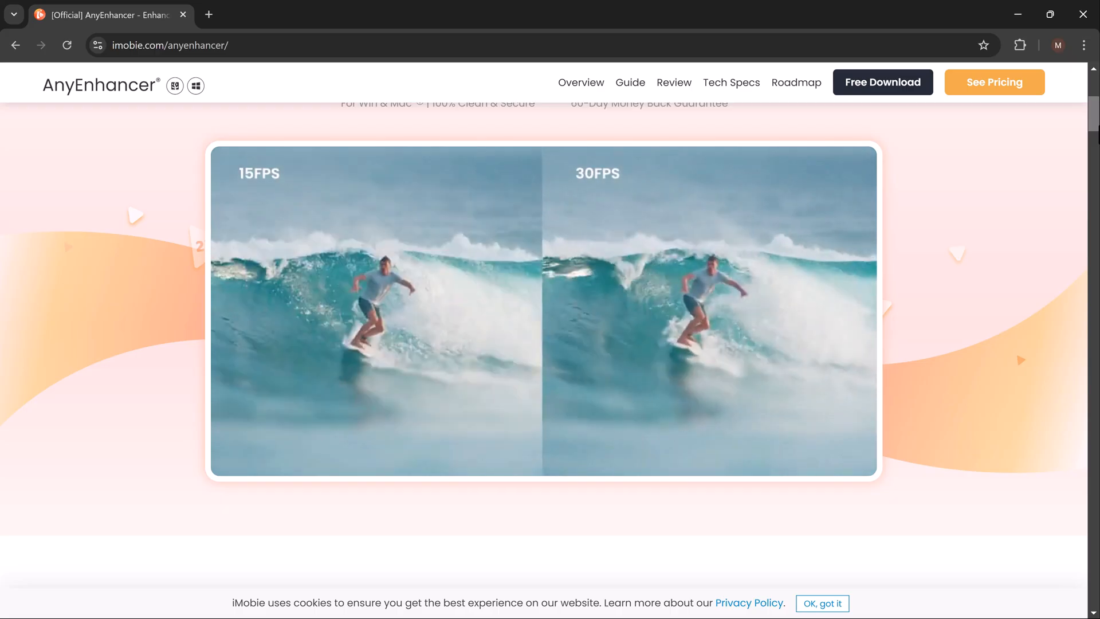
pyautogui.scroll(-3)
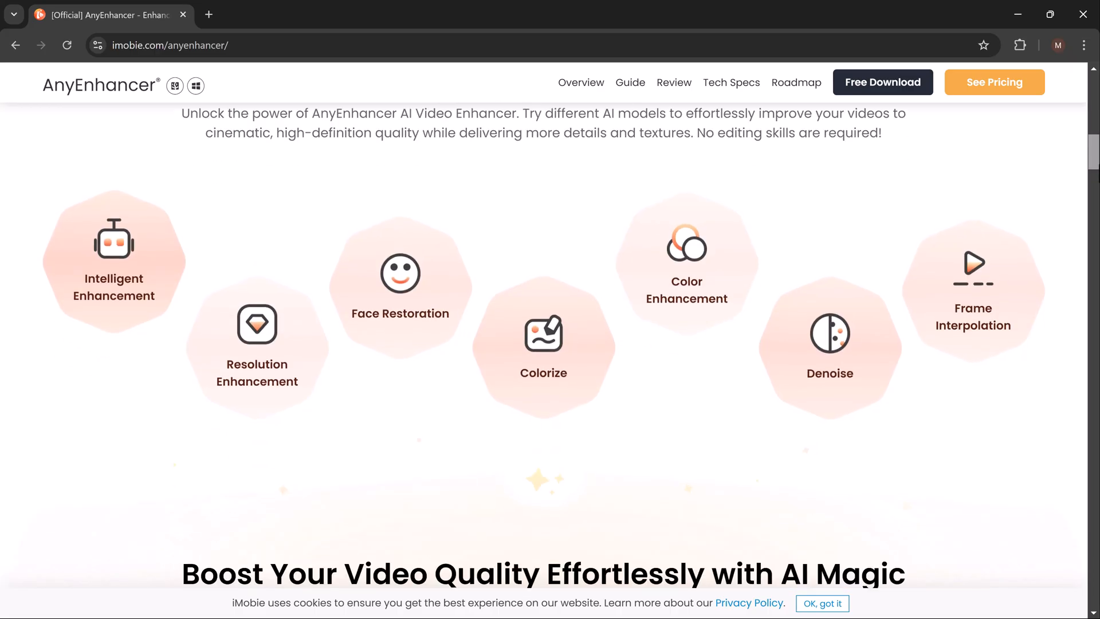
pyautogui.scroll(-3)
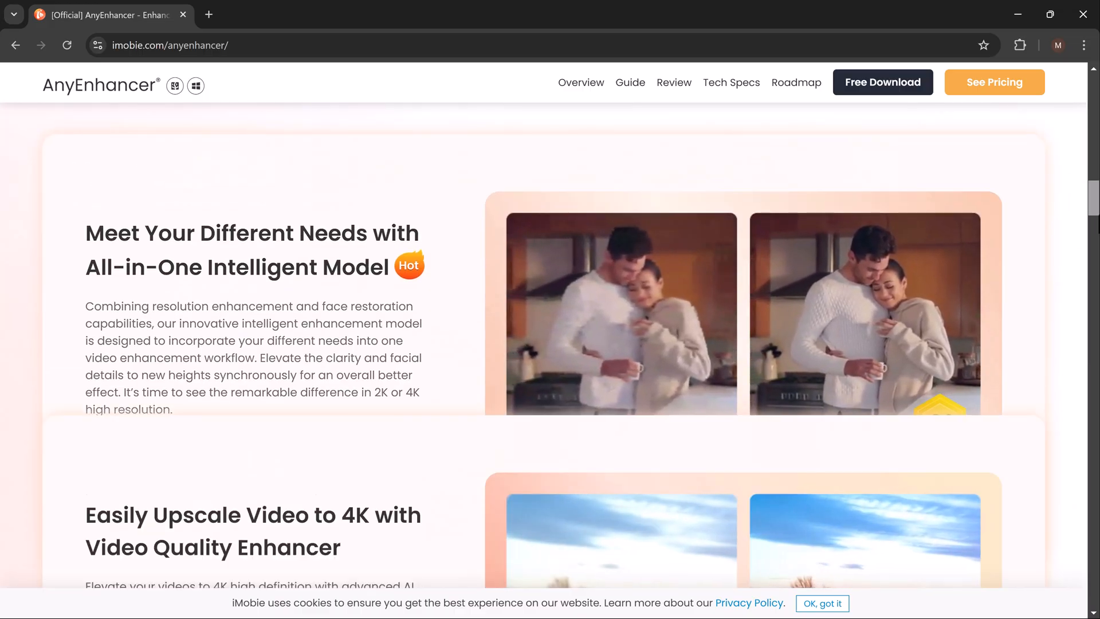
pyautogui.scroll(-3)
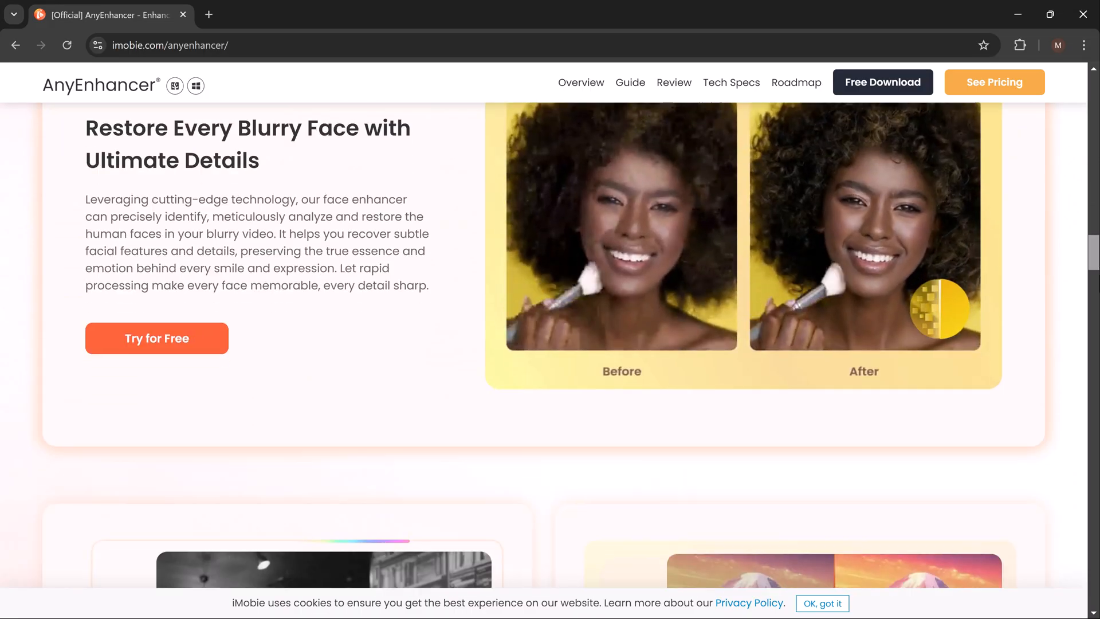
pyautogui.scroll(-3)
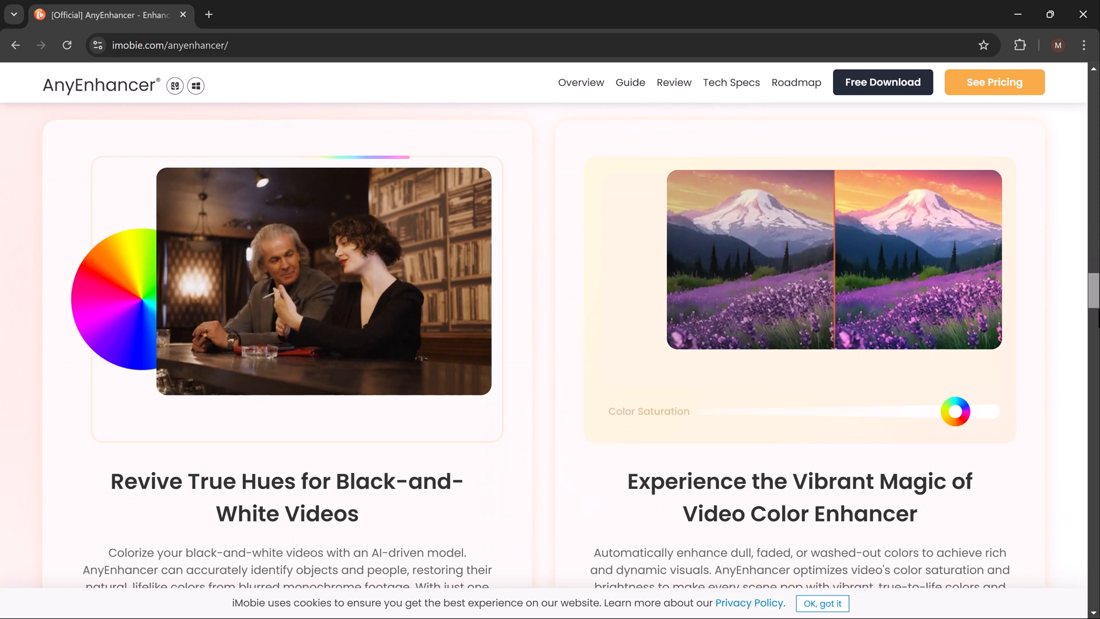
pyautogui.scroll(-3)
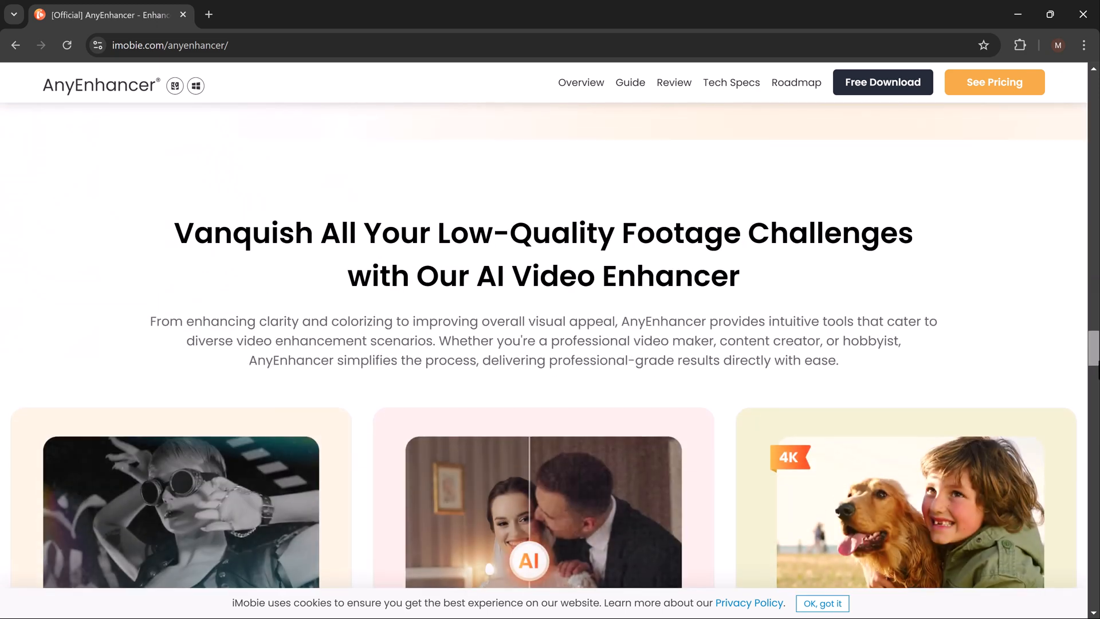
pyautogui.scroll(-3)
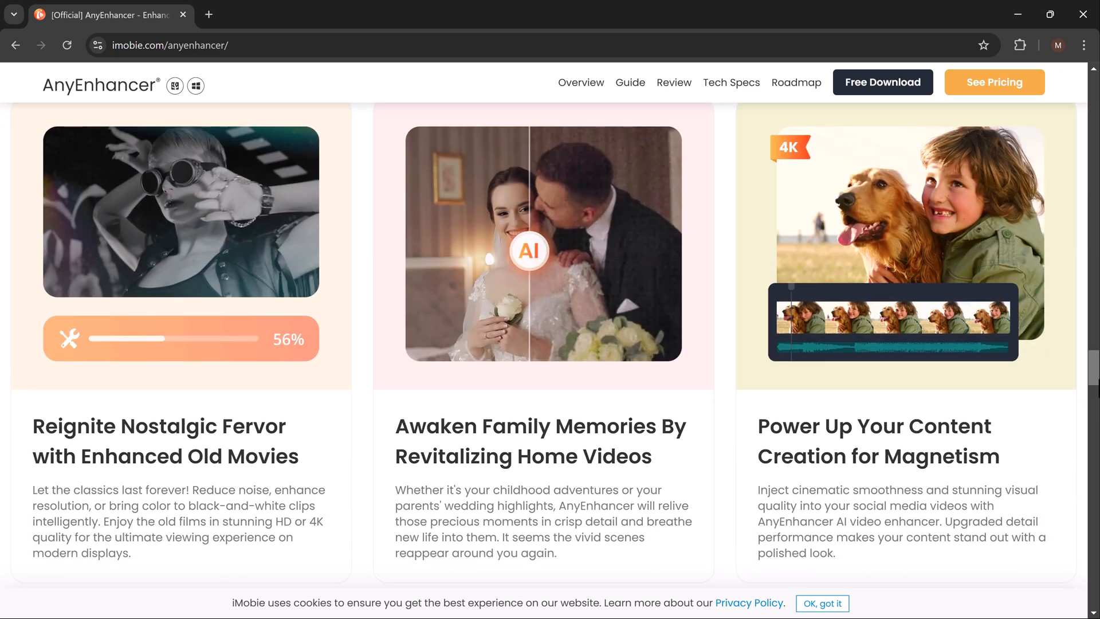
pyautogui.scroll(-3)
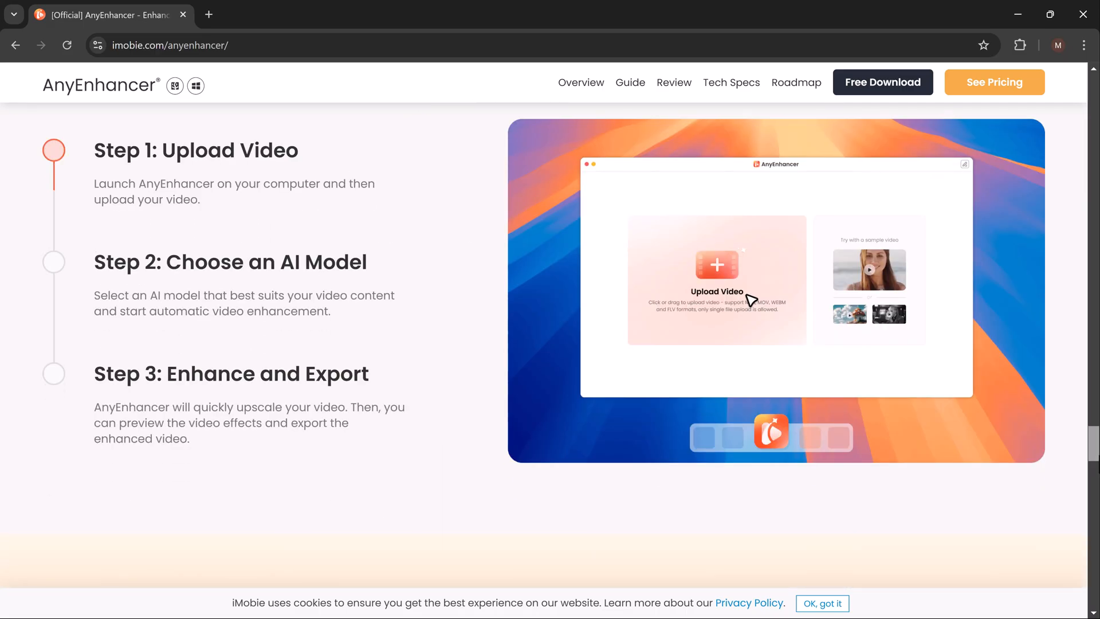
pyautogui.scroll(-3)
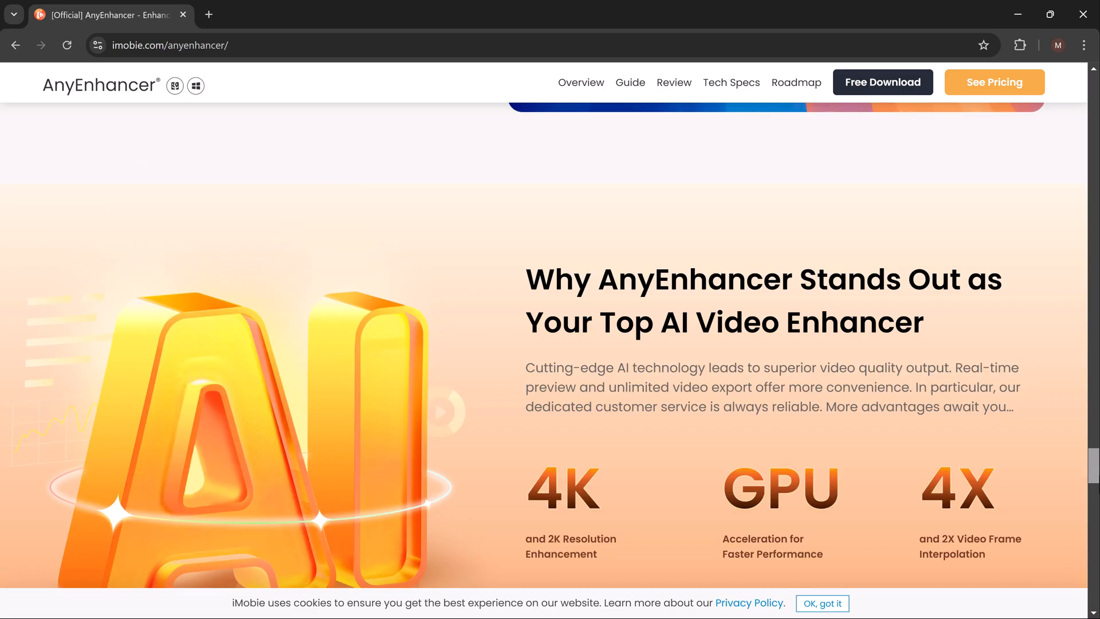
pyautogui.scroll(-3)
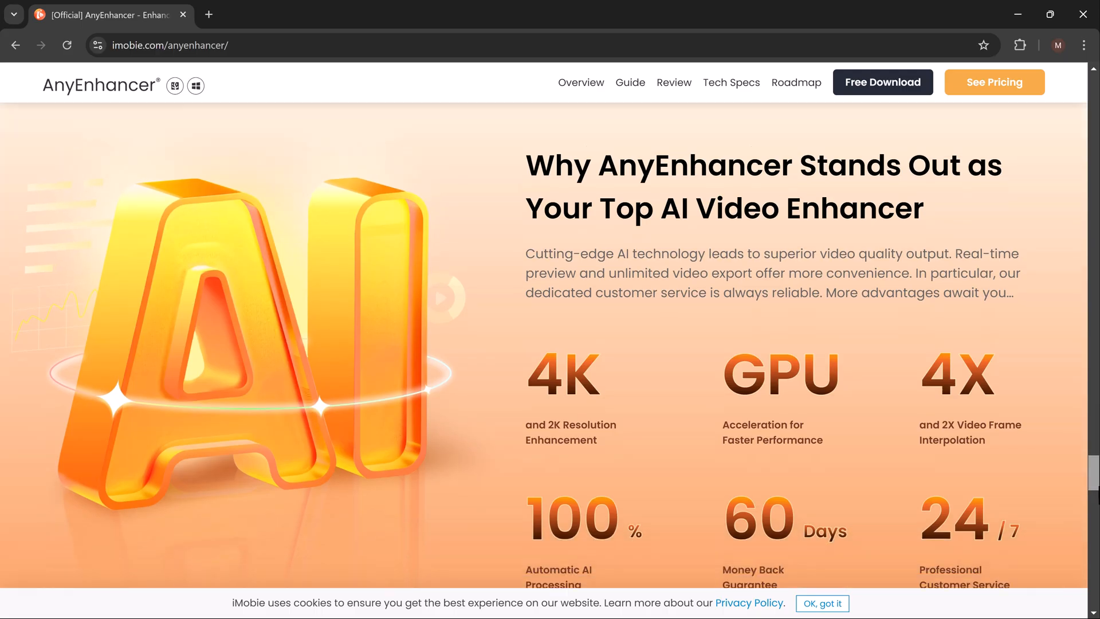
pyautogui.scroll(-3)
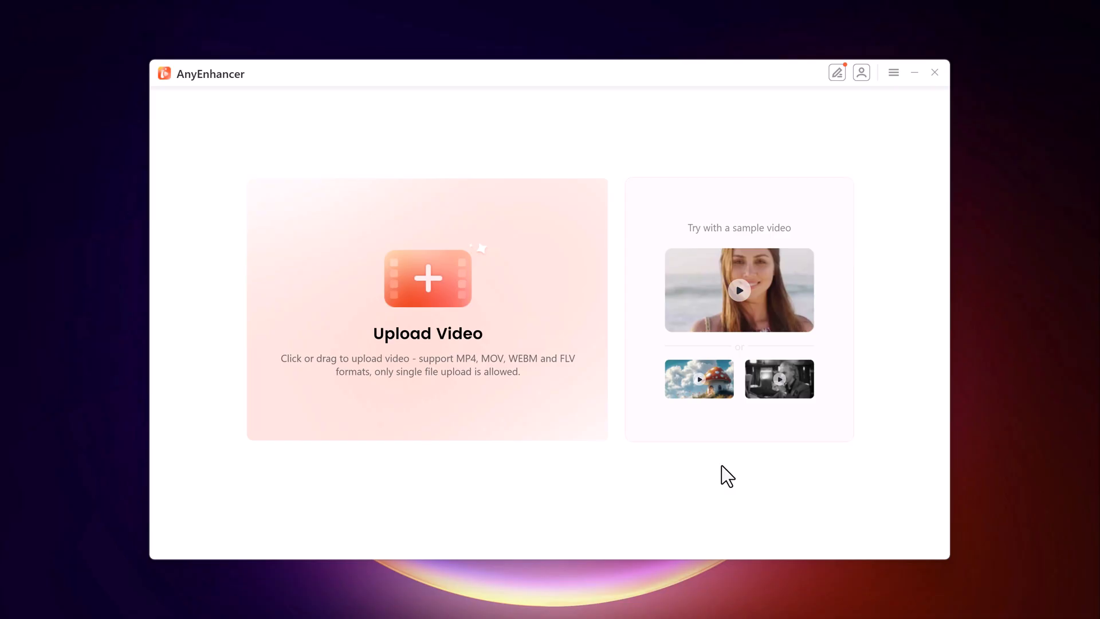
pyautogui.moveTo(486, 295)
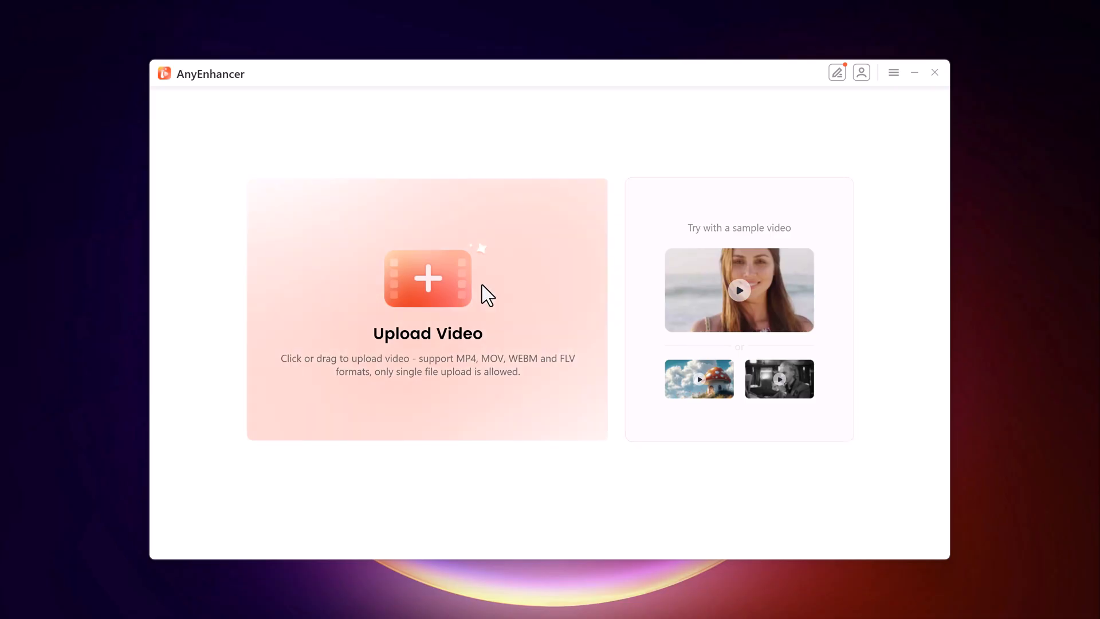
# Step: Upload the 5527756-sd_426_240_25fps.mp4 portrait clip from the desktop into AnyEnhancer
pyautogui.click(428, 278)
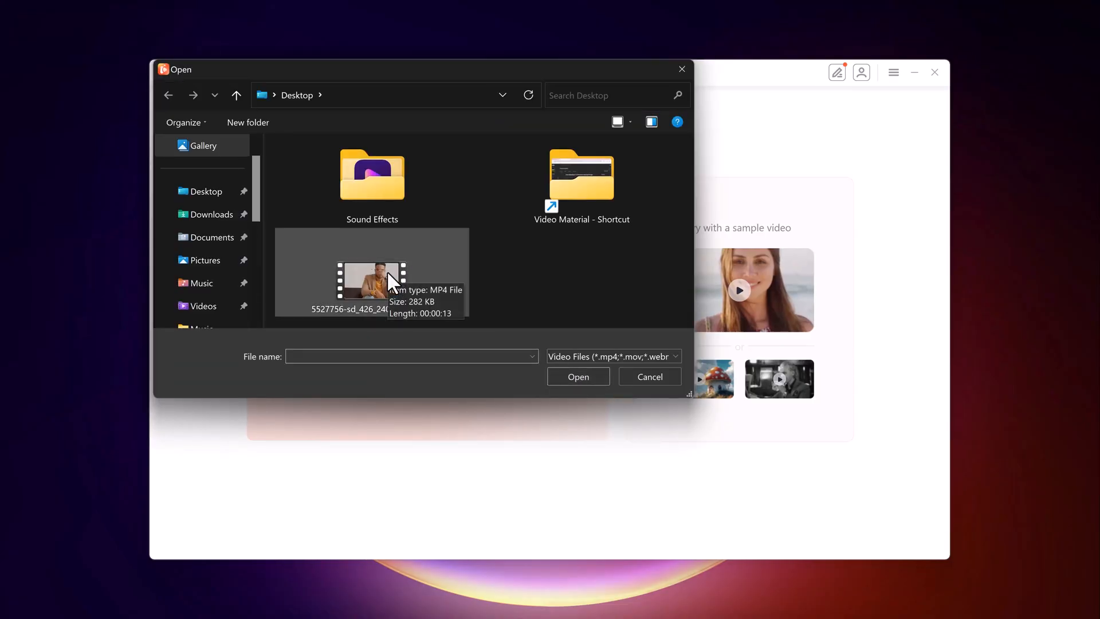
pyautogui.doubleClick(370, 277)
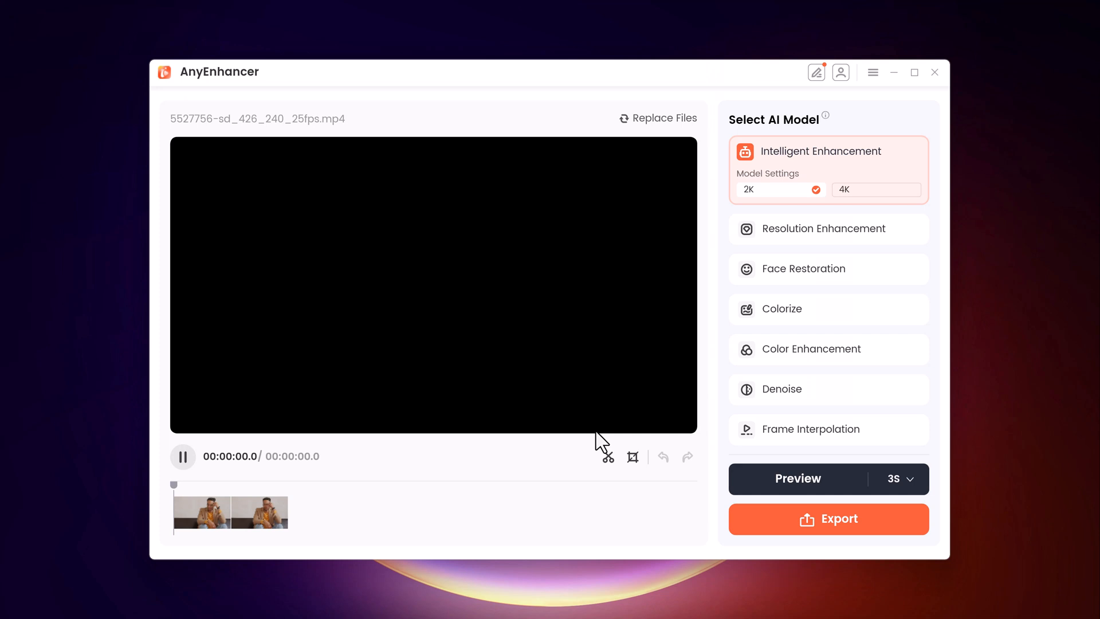
# Step: Play the portrait clip in the preview player through to 00:00:13.9
pyautogui.click(182, 456)
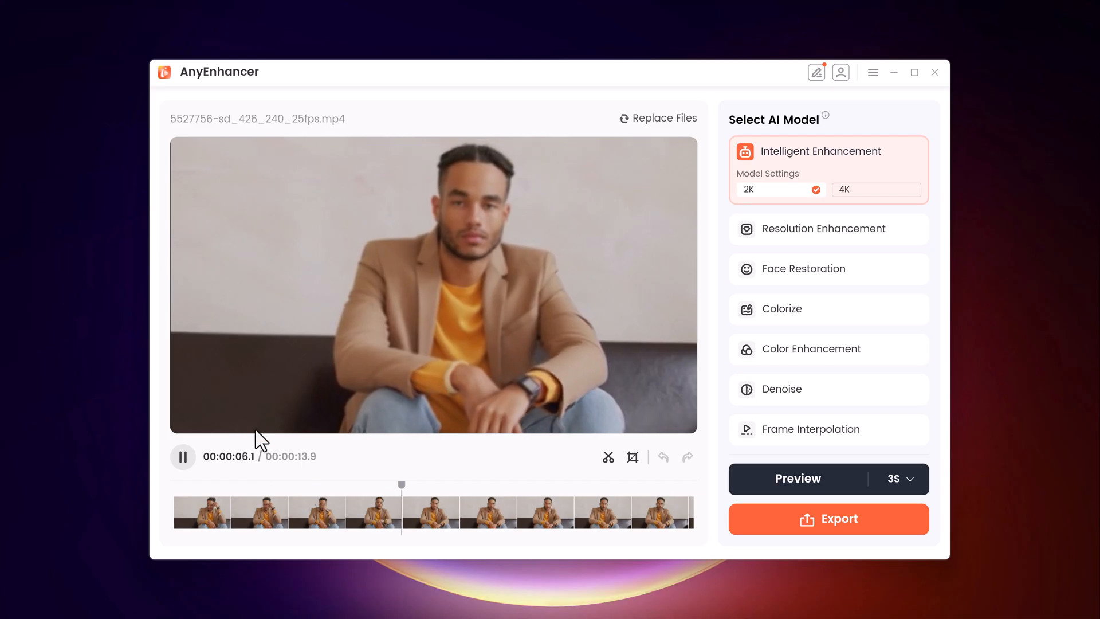
pyautogui.click(182, 457)
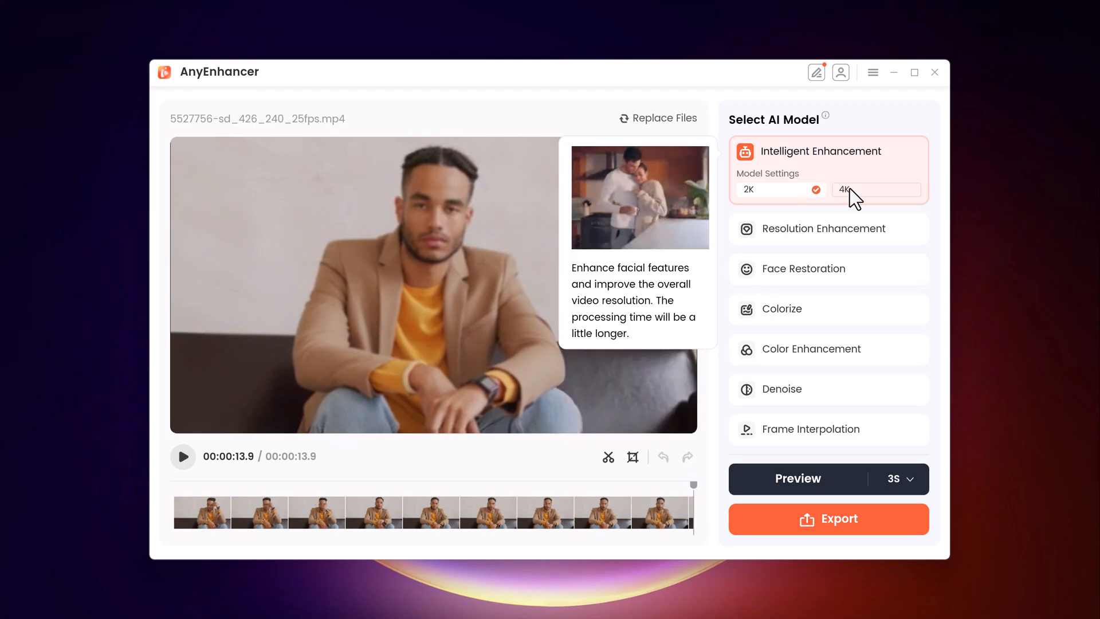
# Step: Try Intelligent Enhancement at 4K output, then Face Restoration on its Quality model
pyautogui.click(875, 189)
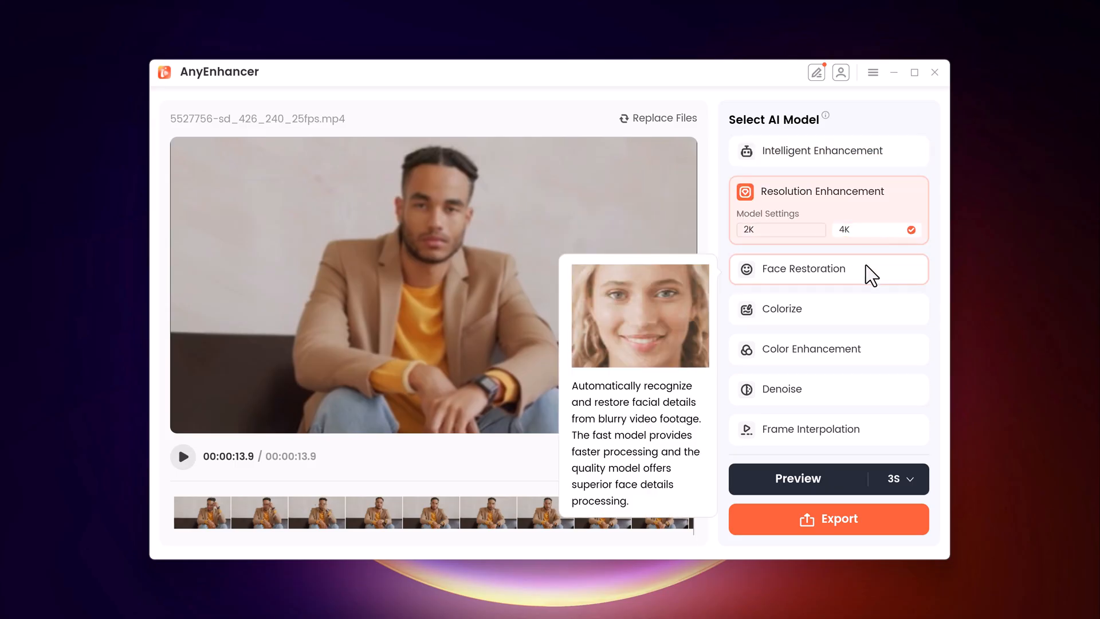
pyautogui.click(804, 269)
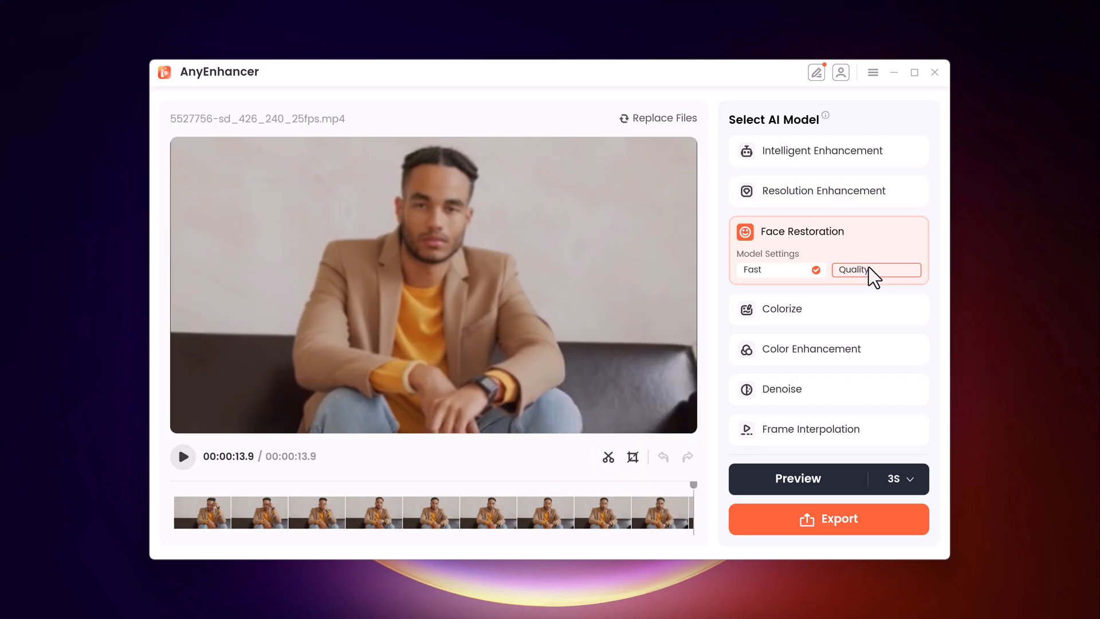
pyautogui.click(876, 269)
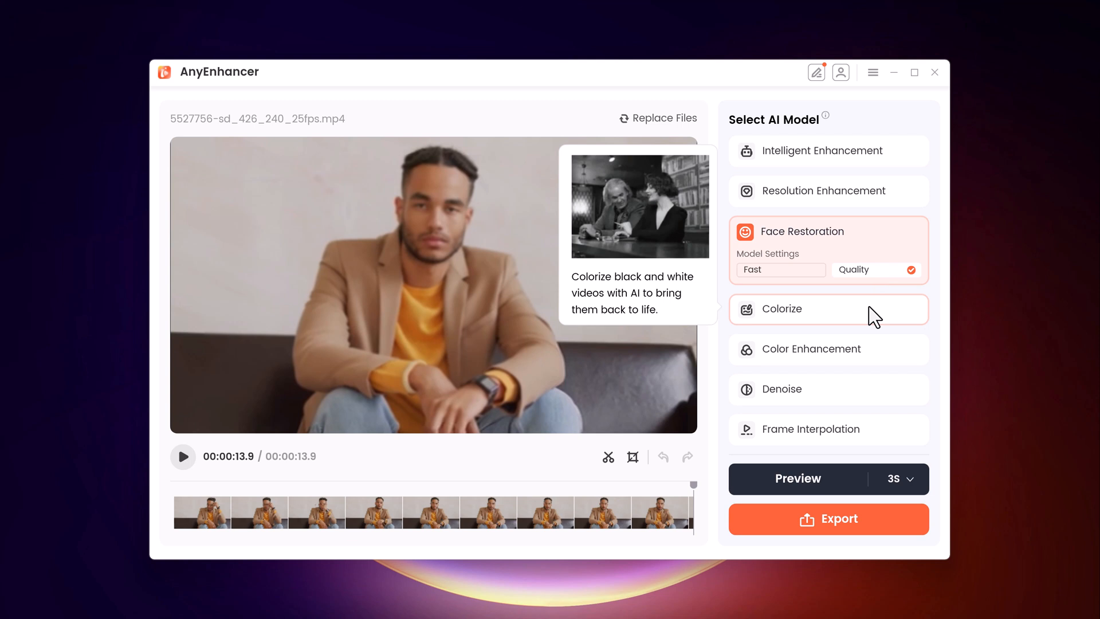
pyautogui.moveTo(827, 349)
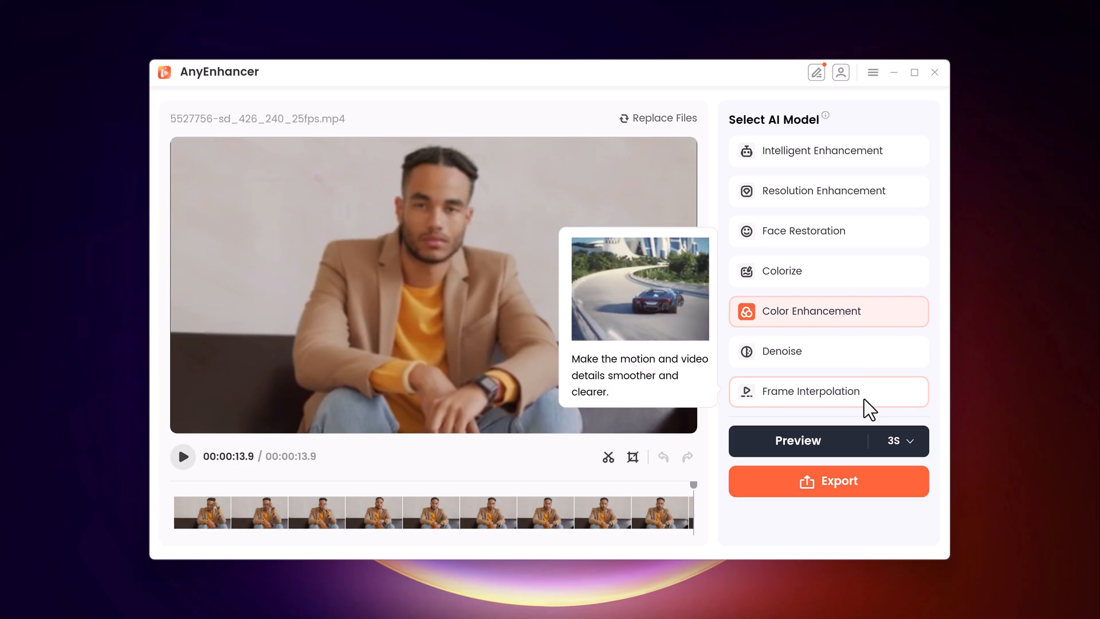
# Step: Try Frame Interpolation at 4x, then switch the model to Denoise
pyautogui.click(809, 392)
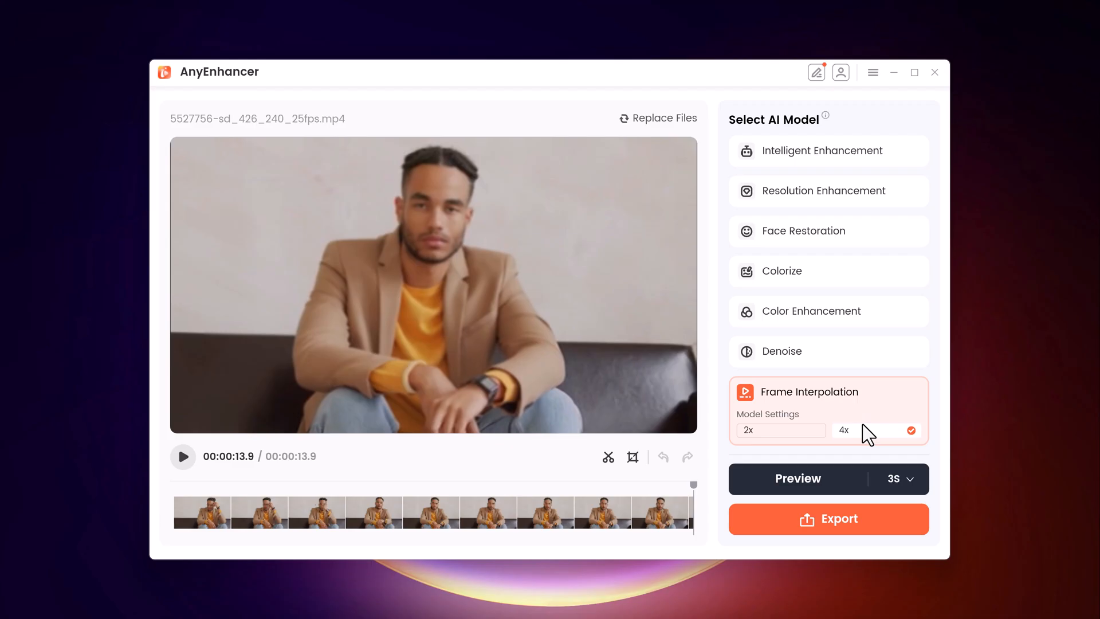
pyautogui.click(781, 351)
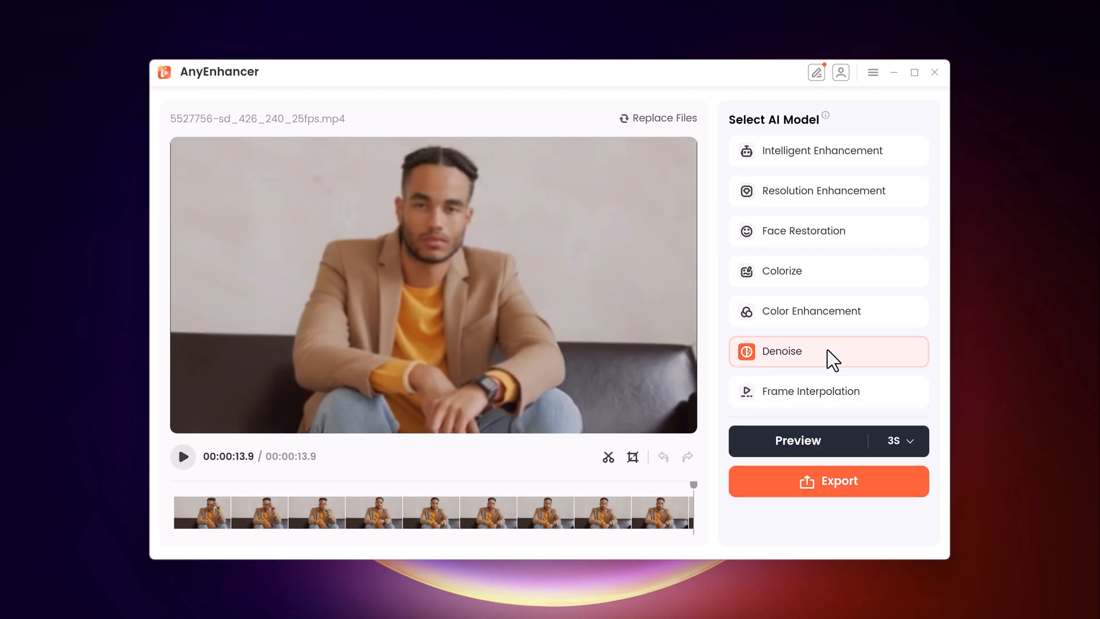
pyautogui.click(802, 230)
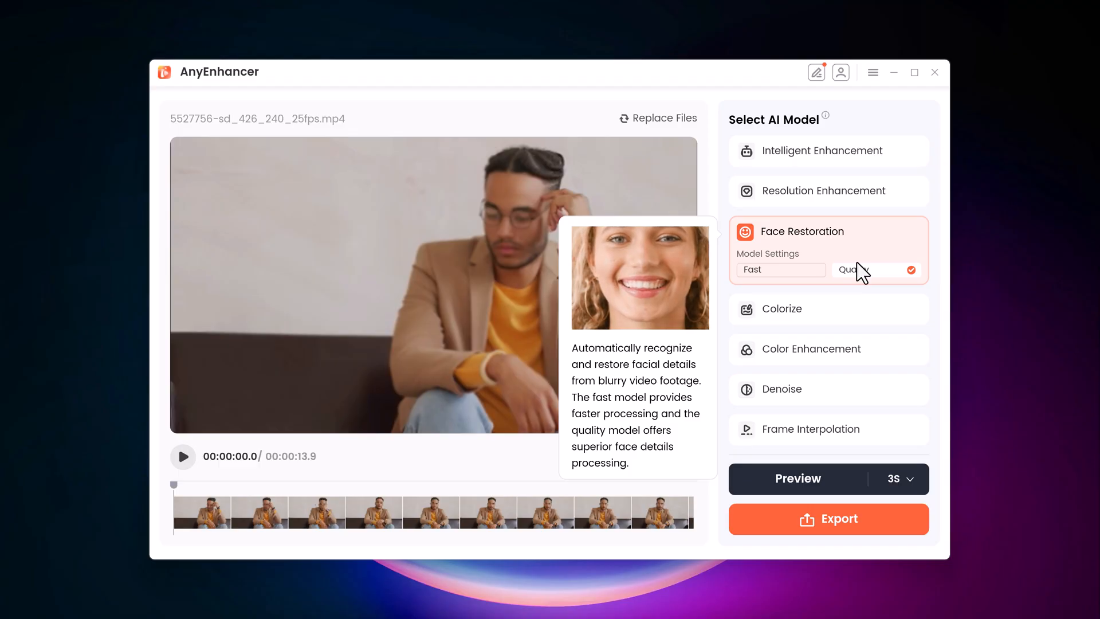
# Step: Settle Face Restoration on the Quality model (after trying Fast) with a 3S preview length
pyautogui.click(780, 270)
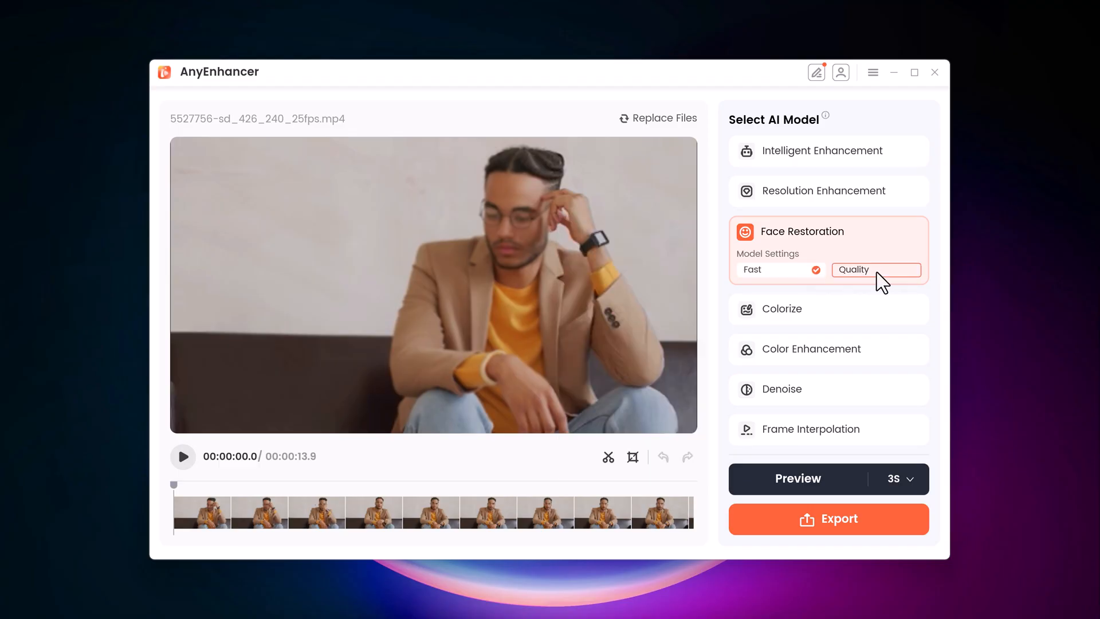
pyautogui.click(875, 269)
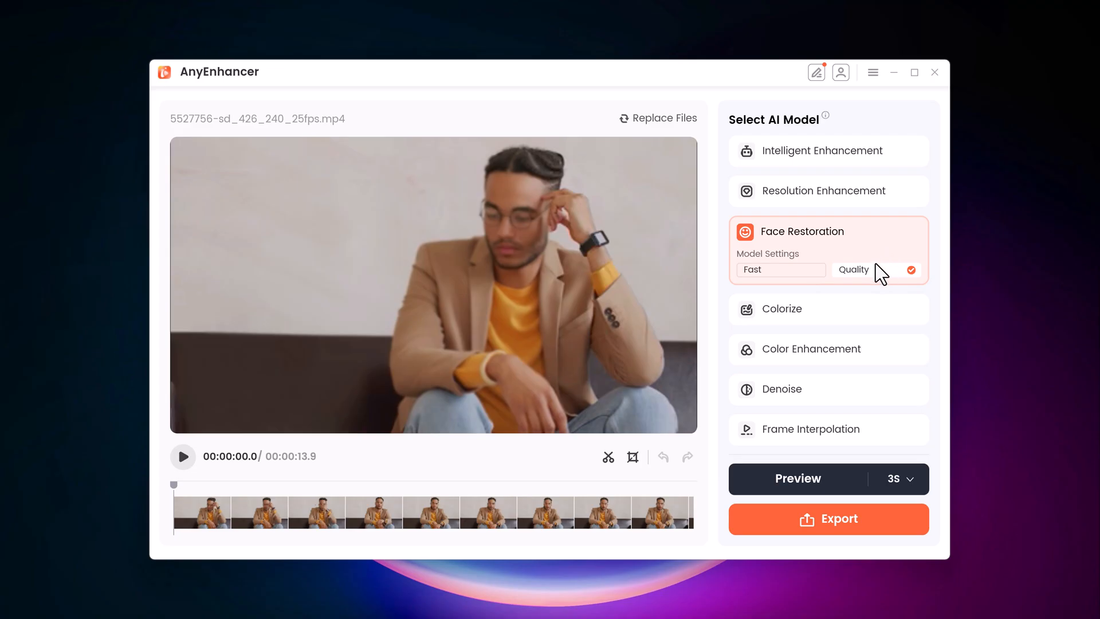
pyautogui.click(798, 479)
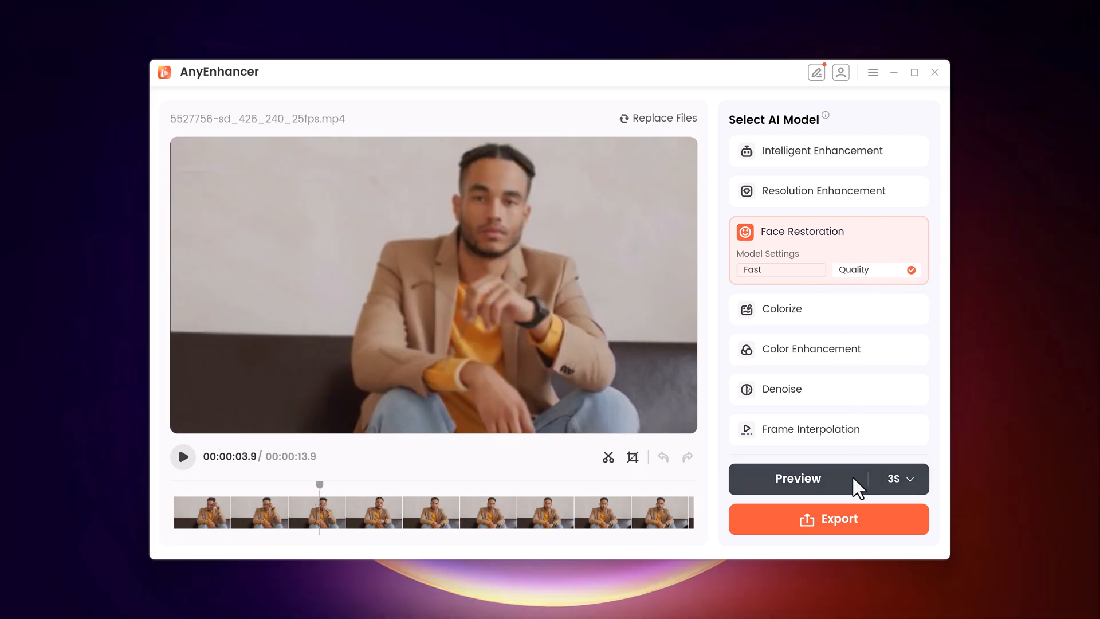
# Step: Render a 3-second preview of the Quality face restoration on the portrait clip
pyautogui.click(797, 479)
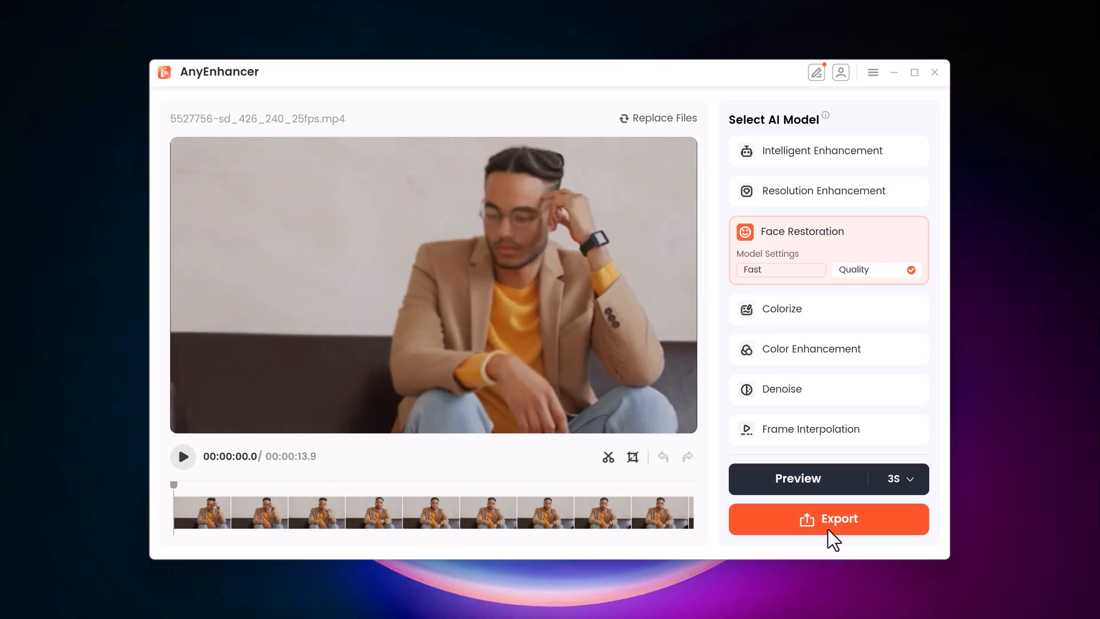
# Step: Export the face-restored clip as an mp4 named Video and return to the upload screen
pyautogui.click(828, 517)
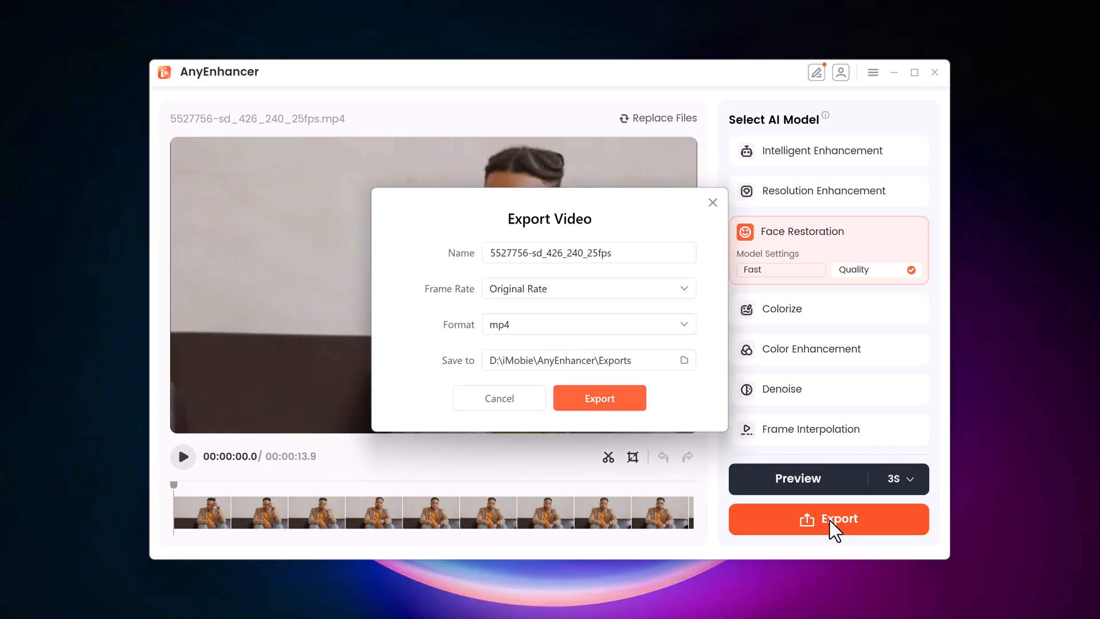
pyautogui.doubleClick(598, 252)
pyautogui.write('Video')
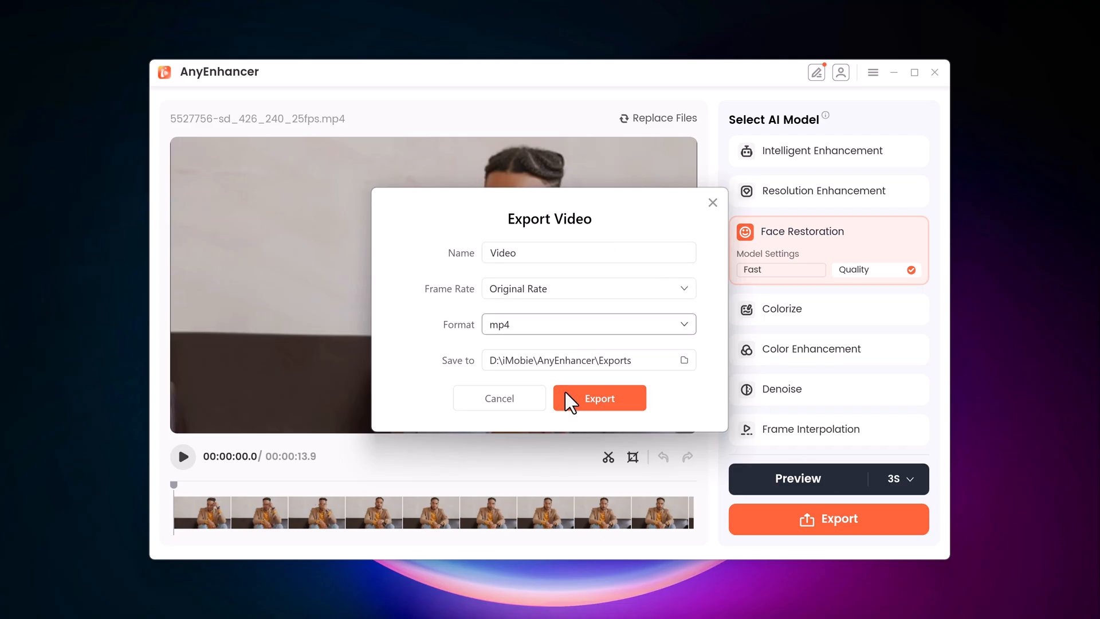
pyautogui.click(598, 398)
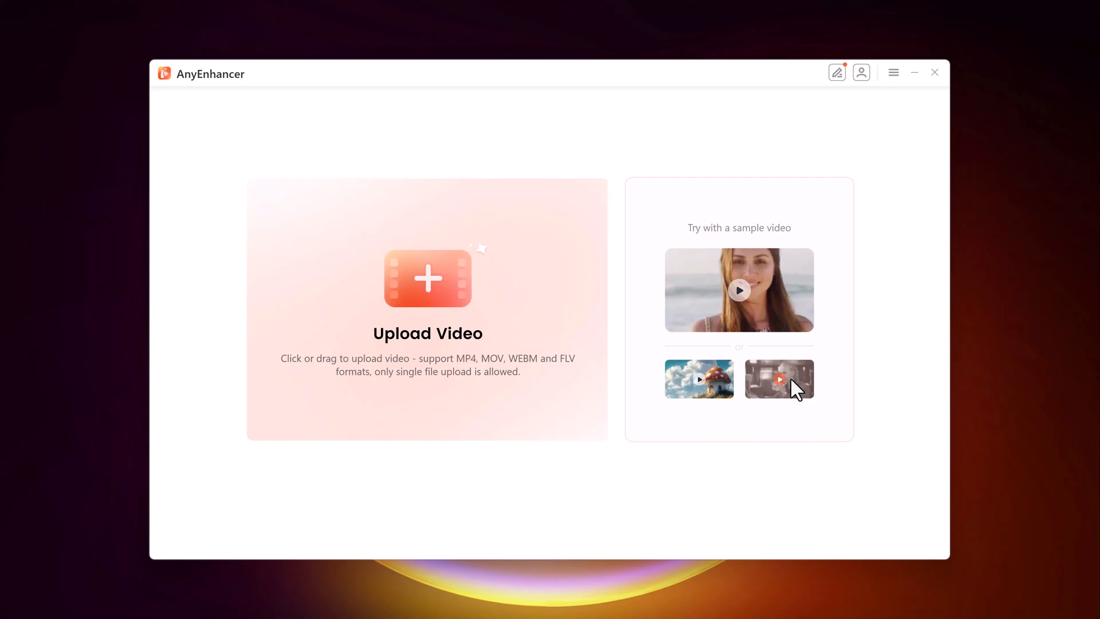
# Step: Load the black-and-white sample clip of the man at the bar and play it through
pyautogui.click(778, 380)
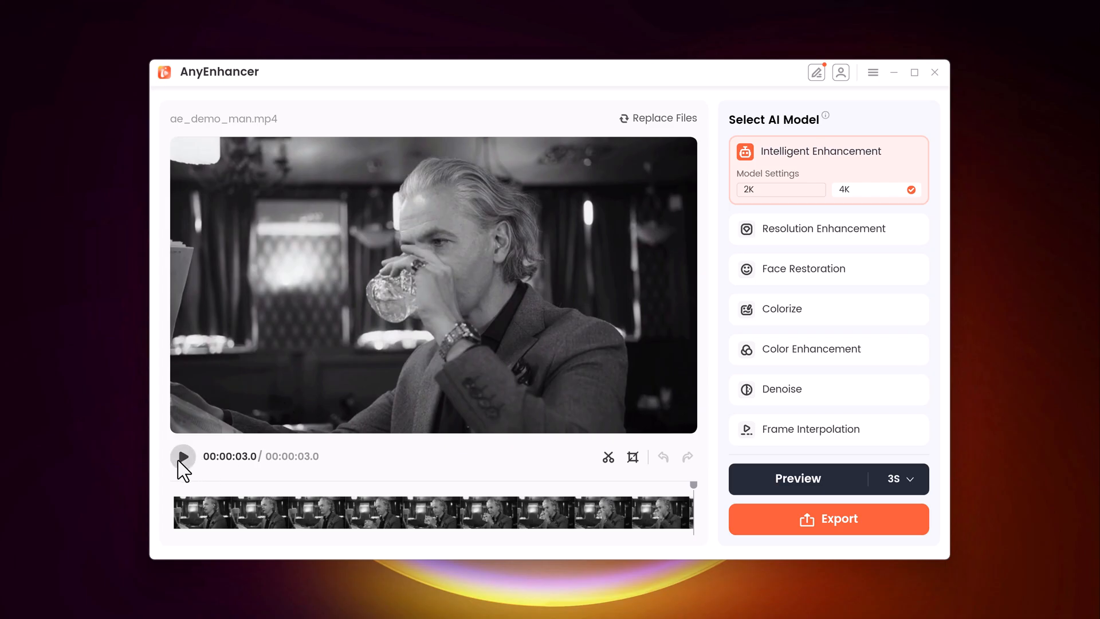
pyautogui.click(182, 456)
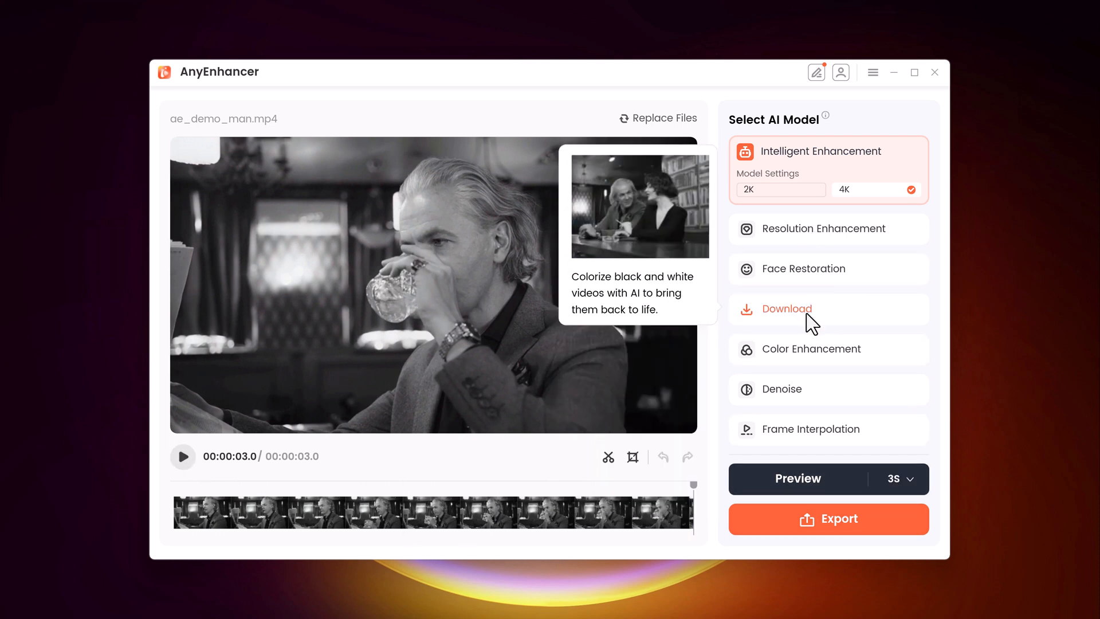
# Step: Choose the Colorize model for the sample and start a colorized preview
pyautogui.click(786, 308)
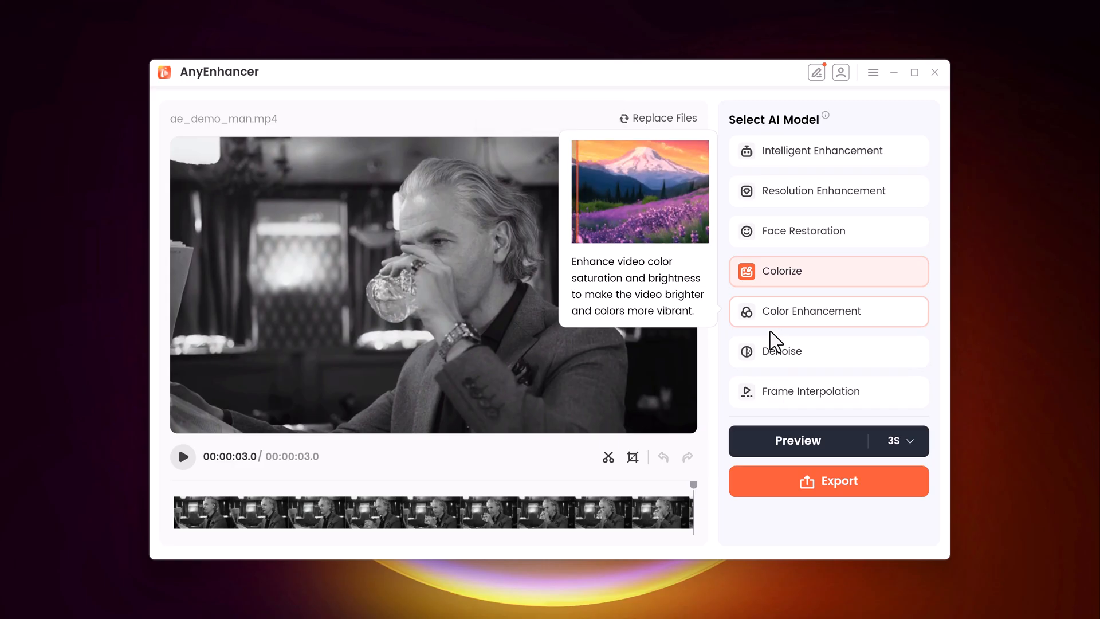
pyautogui.click(797, 440)
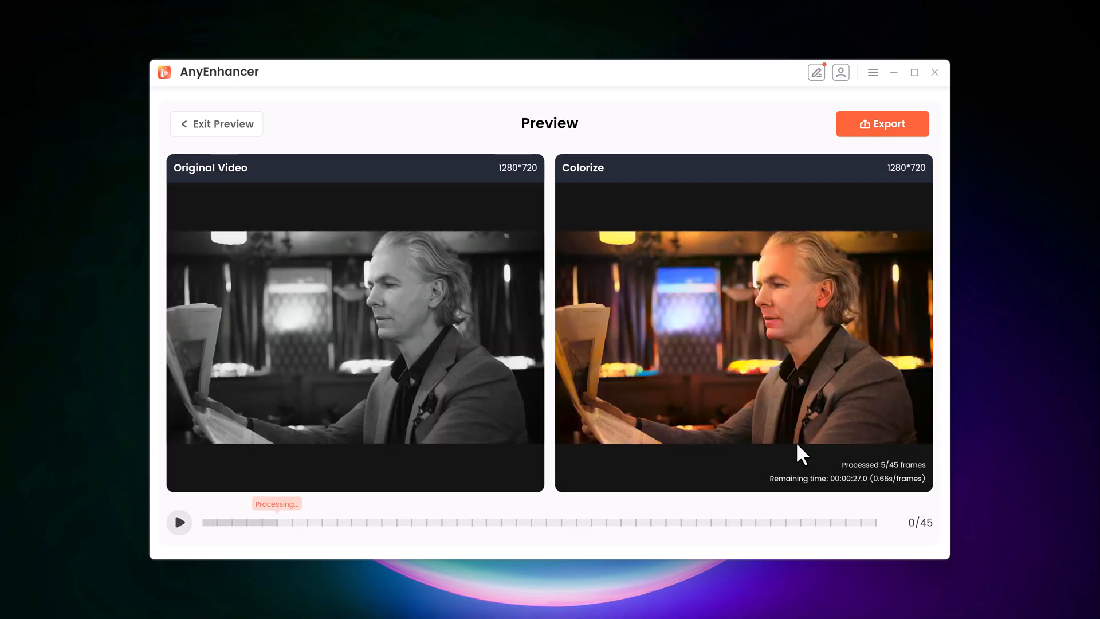
# Step: Play the original and colorized clips side by side, then exit the preview to the editor
pyautogui.click(179, 522)
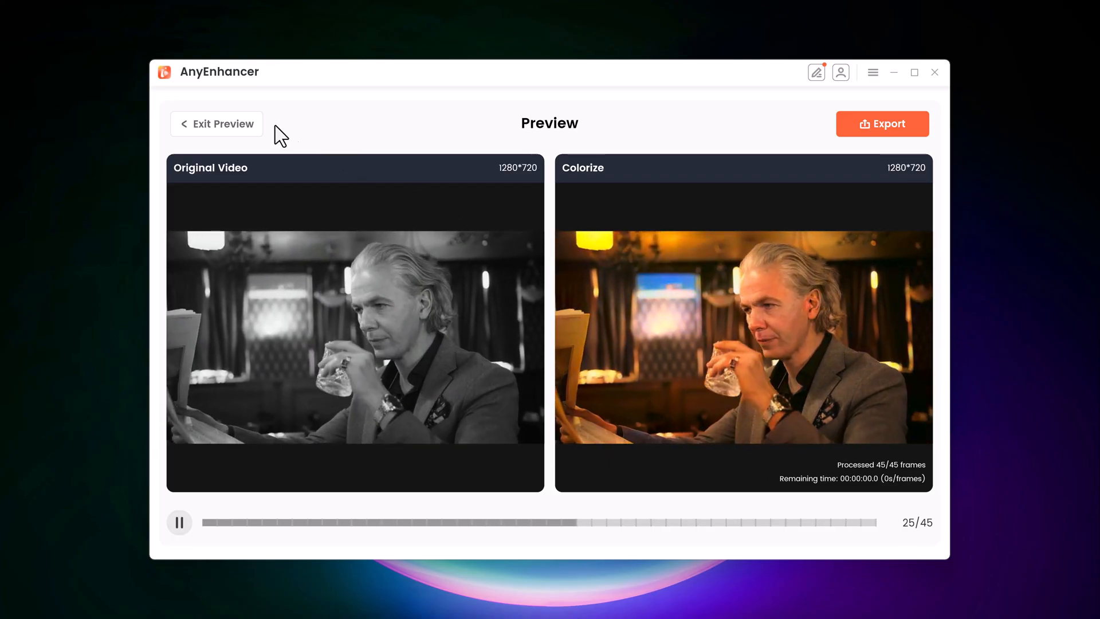
pyautogui.click(216, 123)
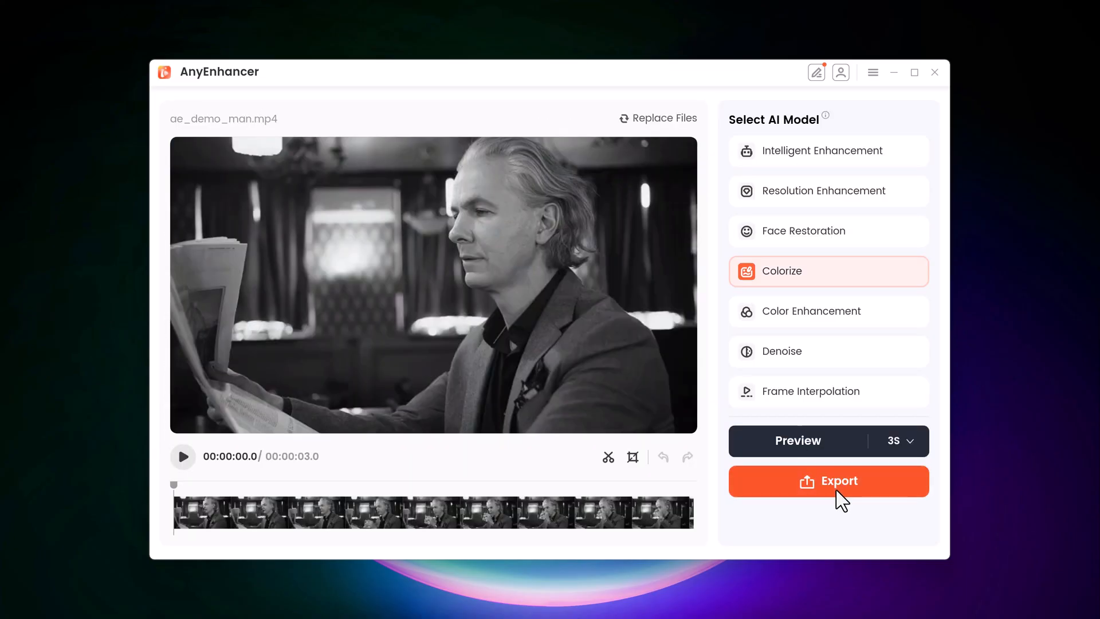
# Step: Export the colorized clip as 'man.mp4' with the output frame rate set to 60 fps
pyautogui.click(827, 480)
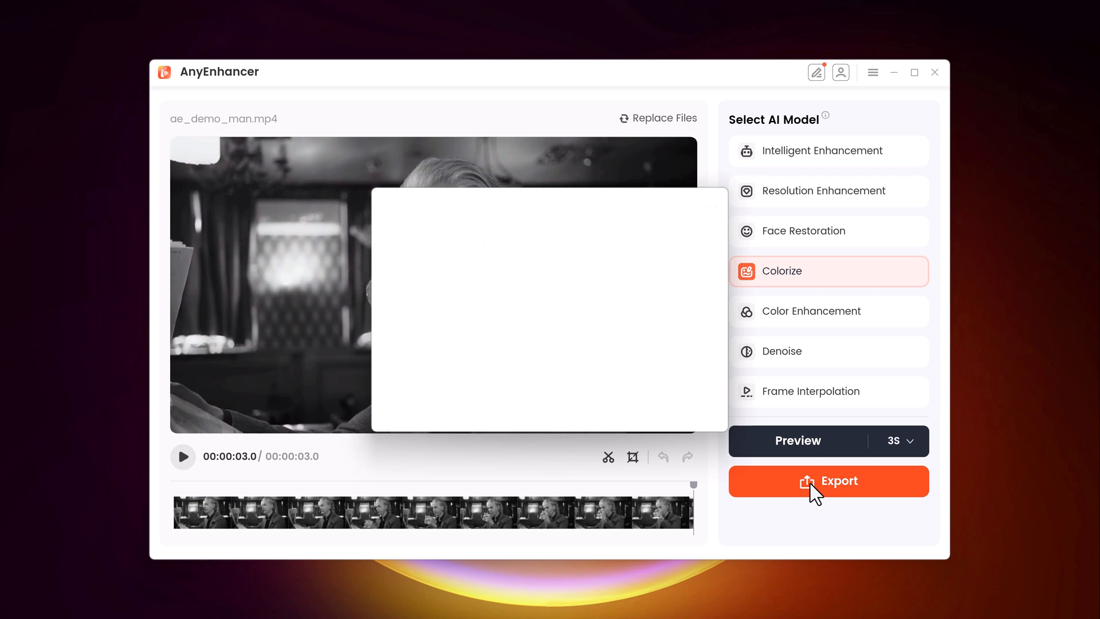
pyautogui.click(588, 288)
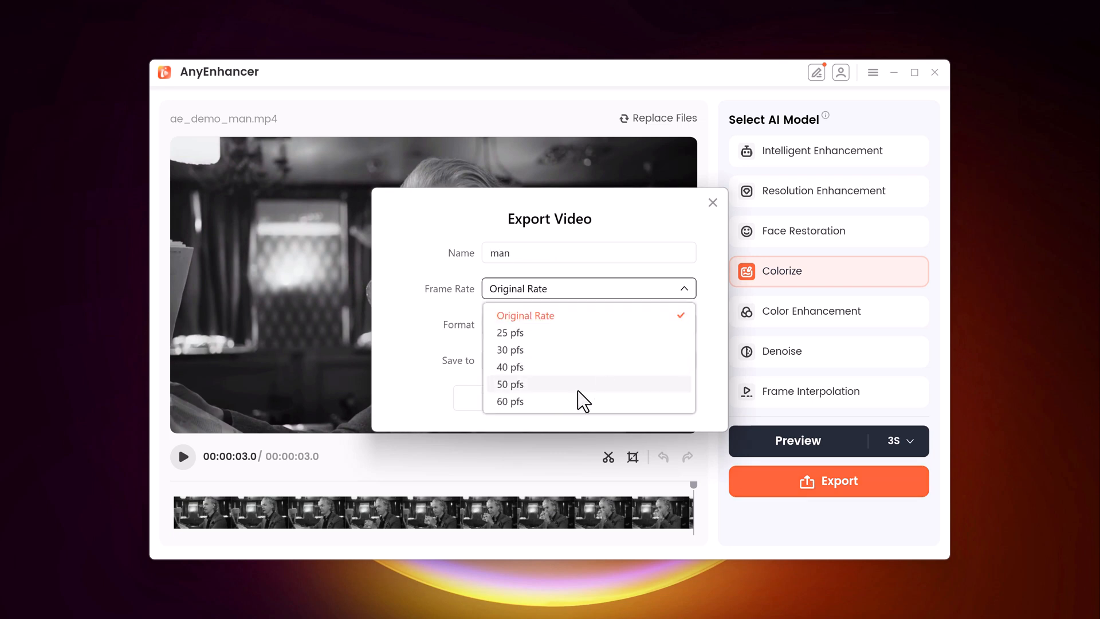
pyautogui.click(509, 401)
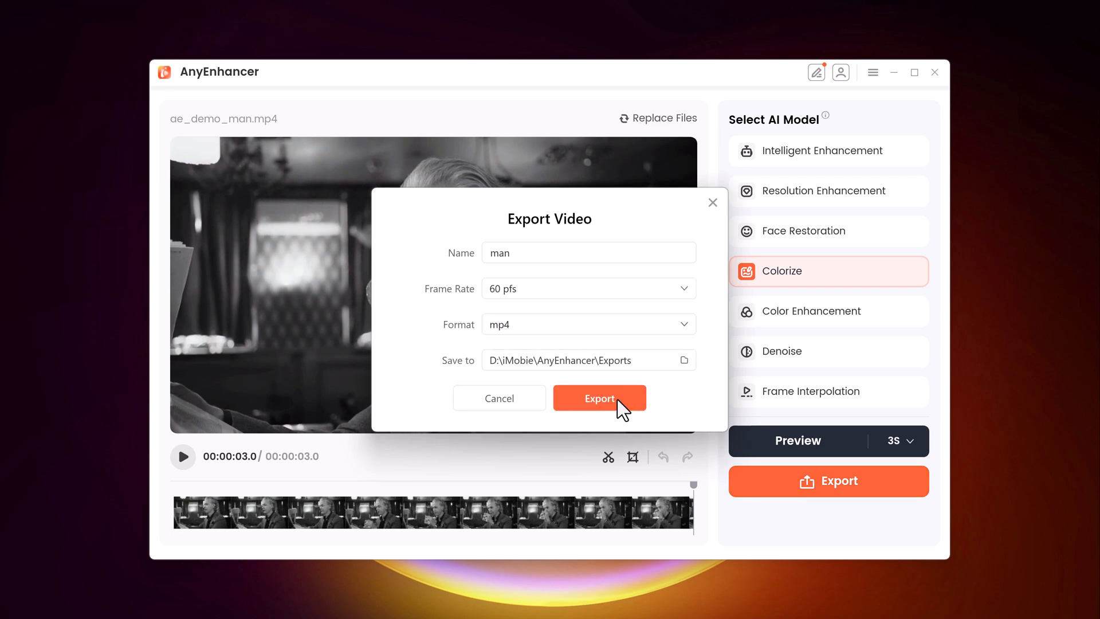
pyautogui.click(599, 398)
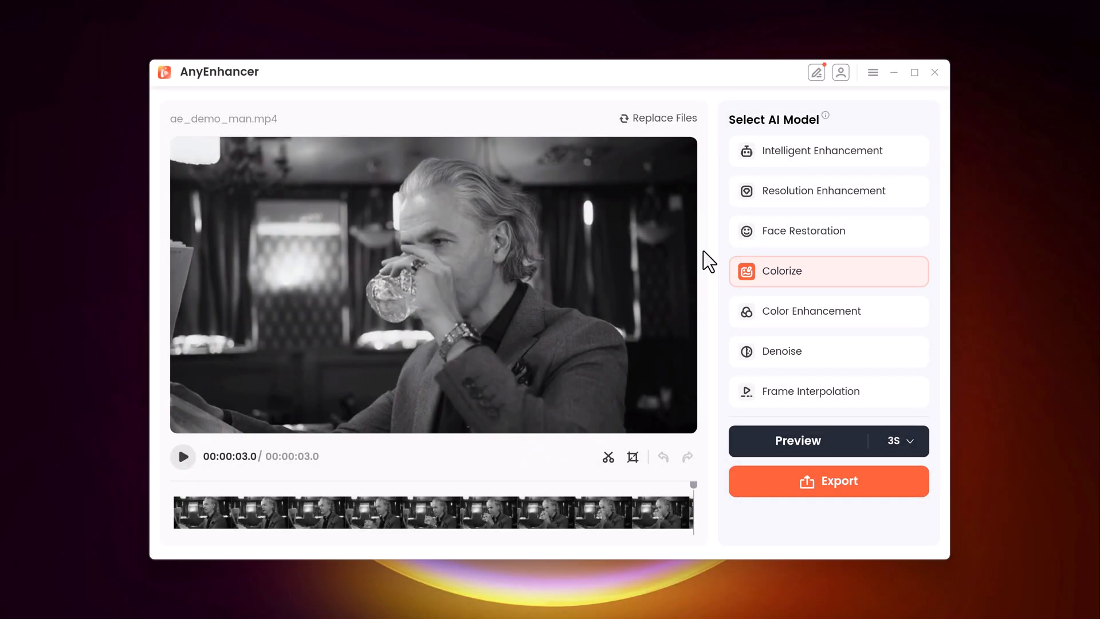
pyautogui.moveTo(933, 83)
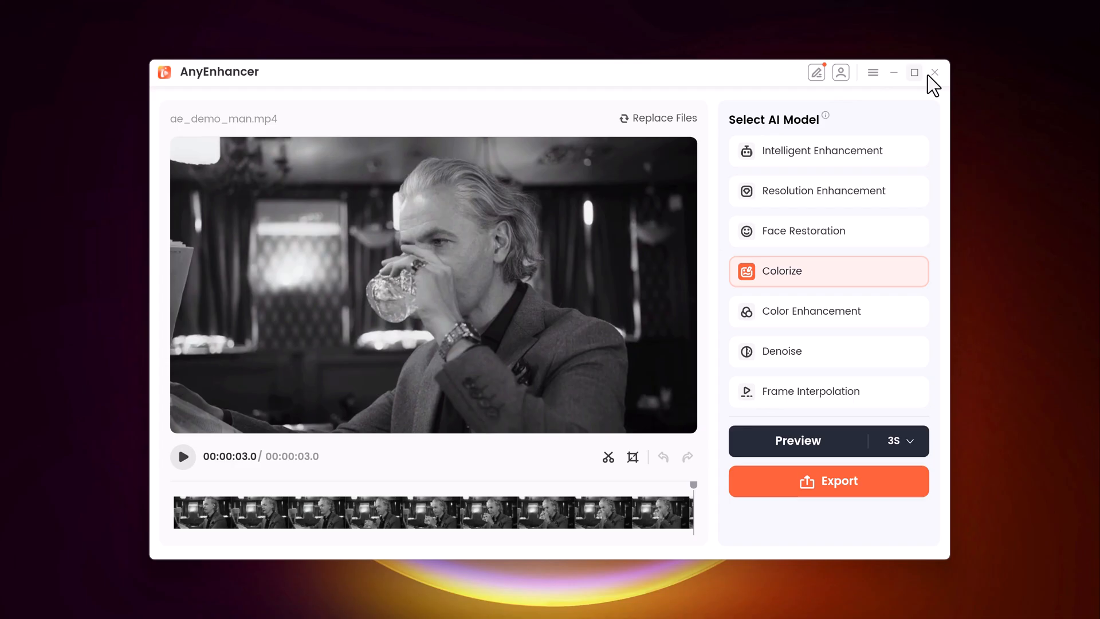
# Step: Exit the colorize project, confirming the warning to discard unsaved edits
pyautogui.click(934, 72)
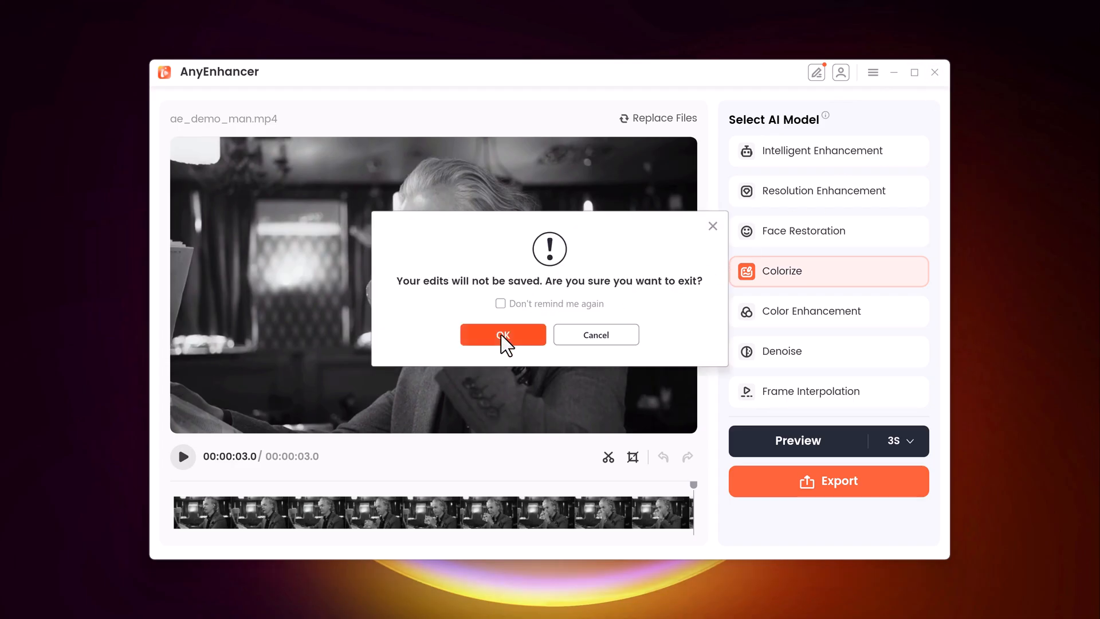
pyautogui.click(502, 334)
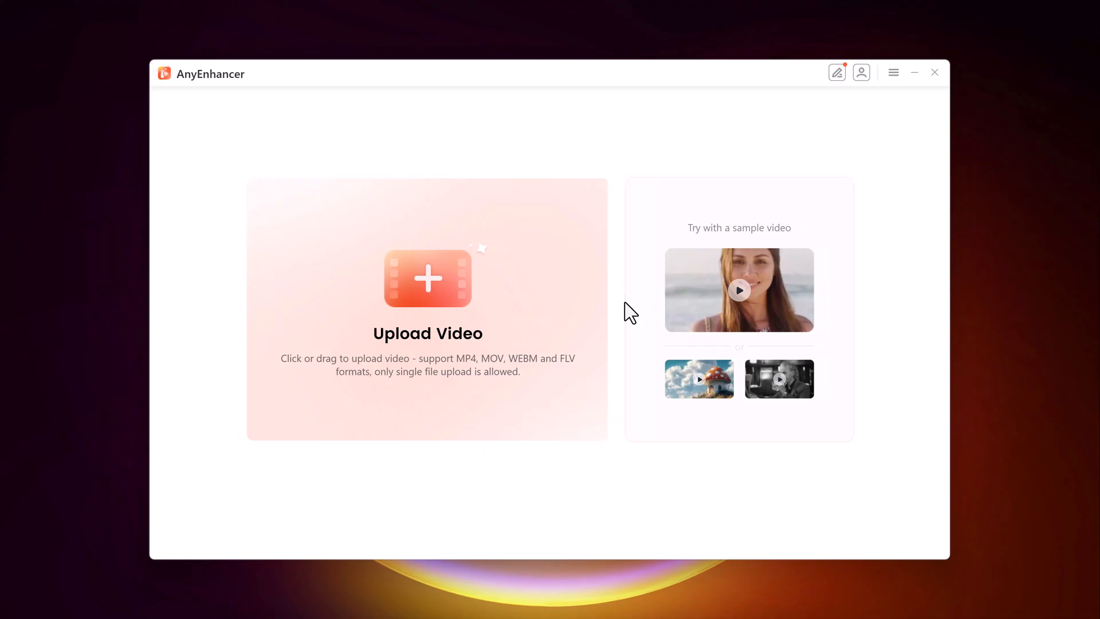
pyautogui.moveTo(626, 469)
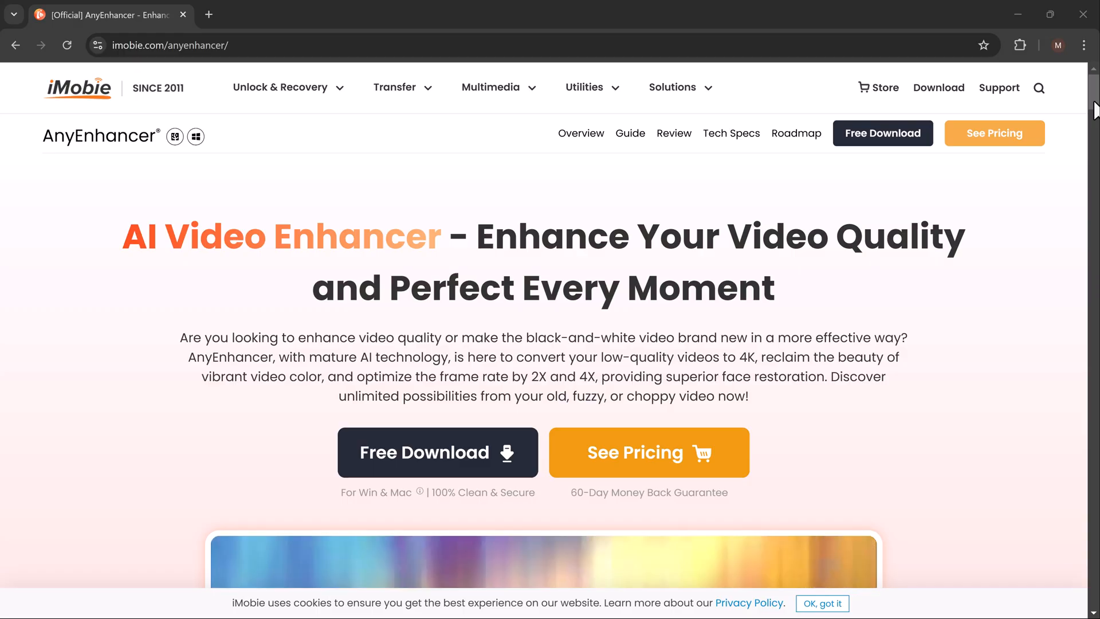
# Step: Scroll the product page past the upscale, face, colorize and color enhancer sections to the use-case scenarios
pyautogui.scroll(-3)
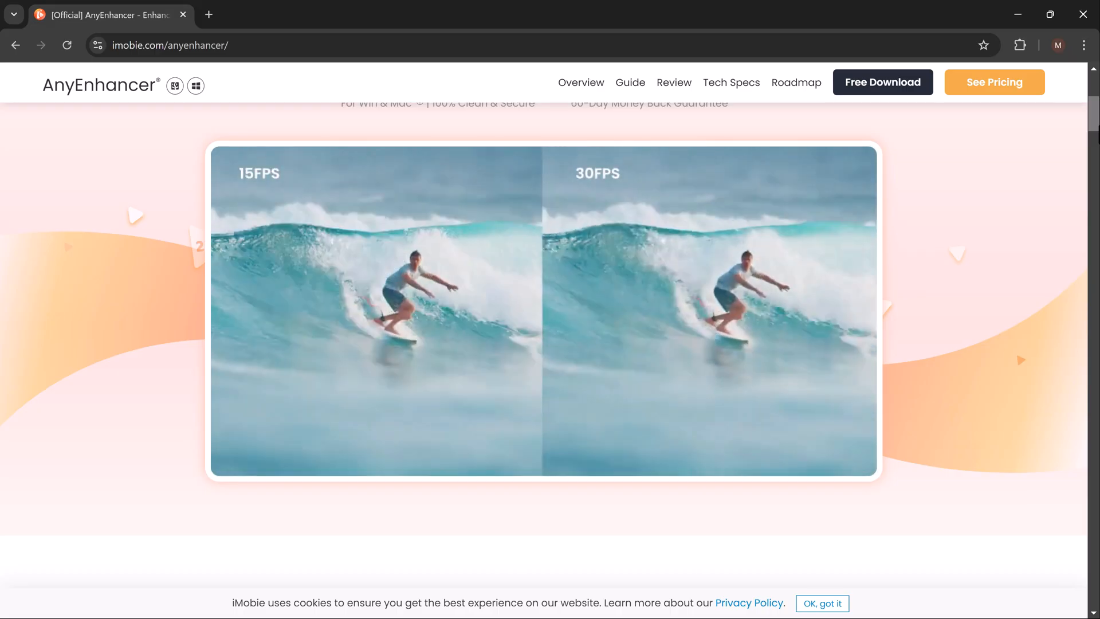
pyautogui.scroll(-3)
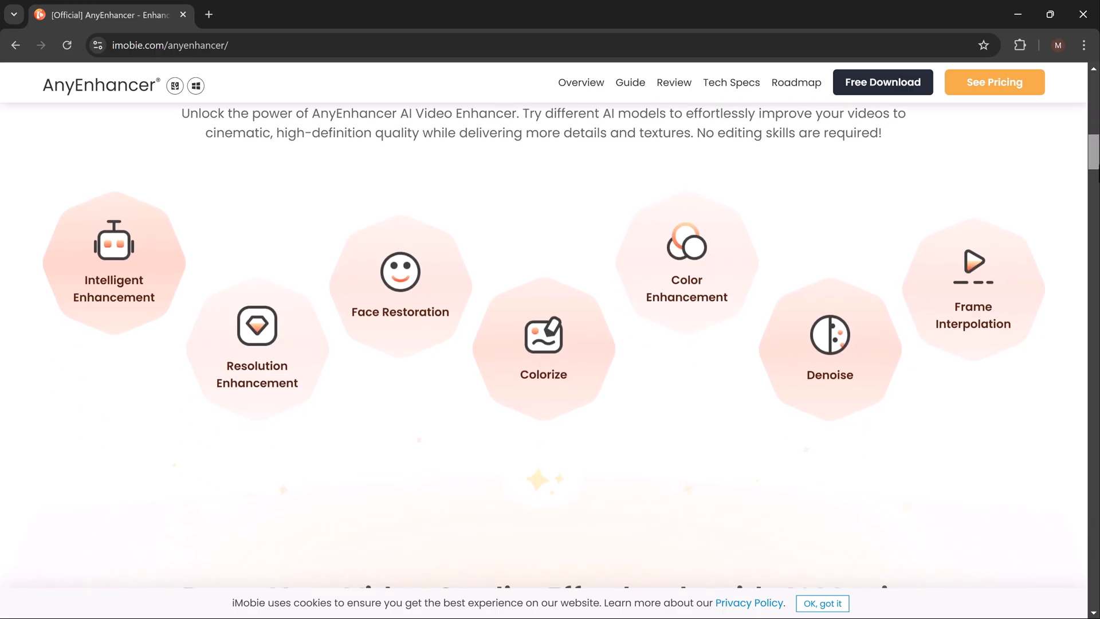
pyautogui.scroll(-3)
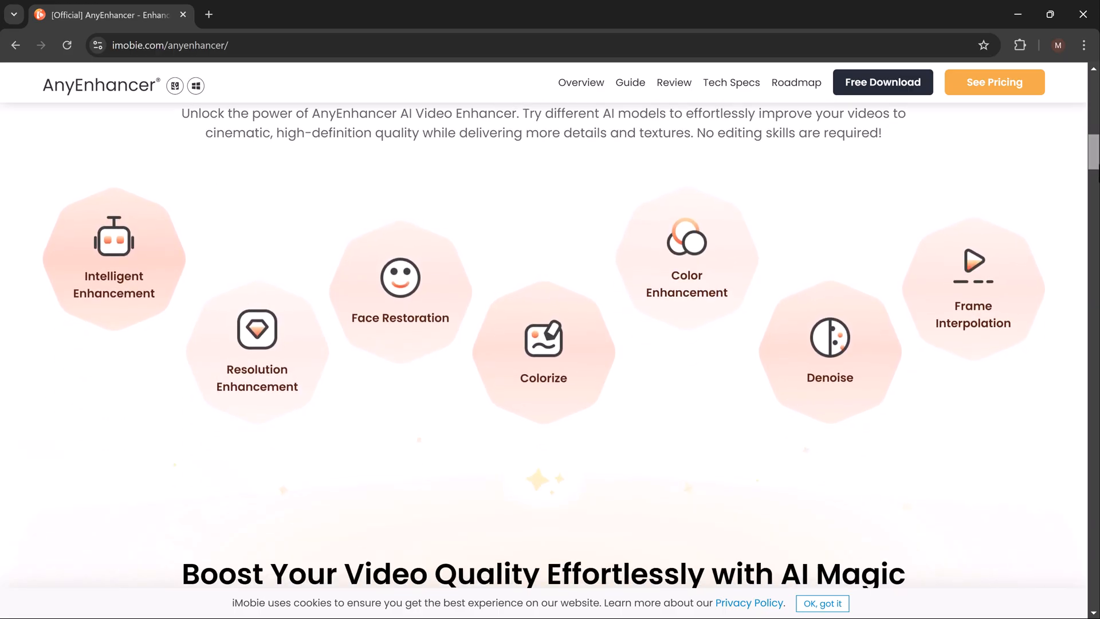
pyautogui.scroll(-3)
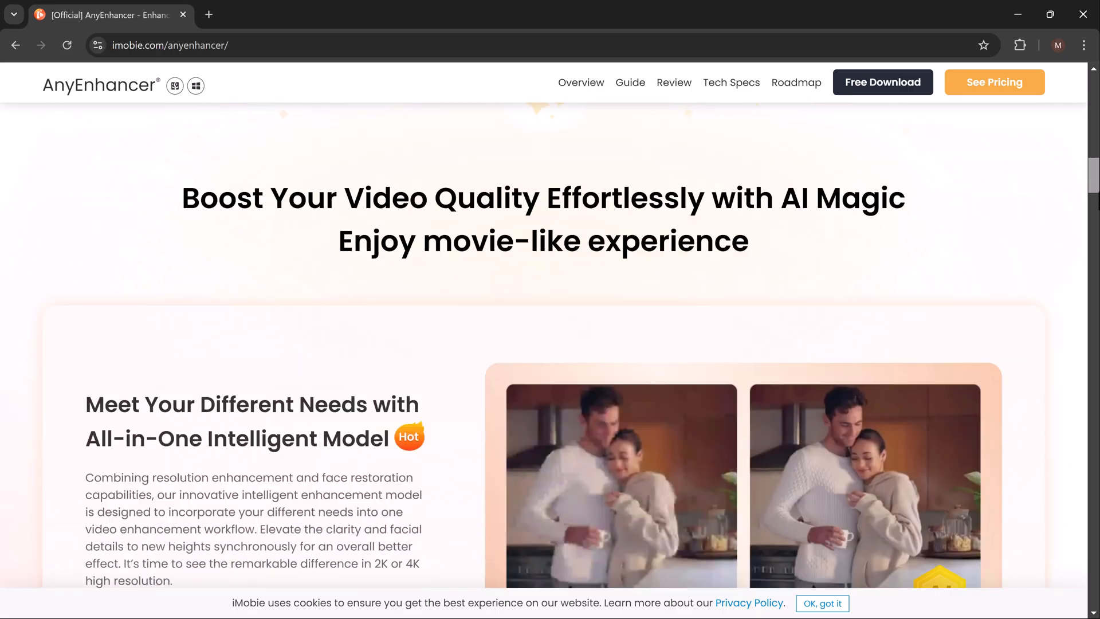
pyautogui.scroll(-3)
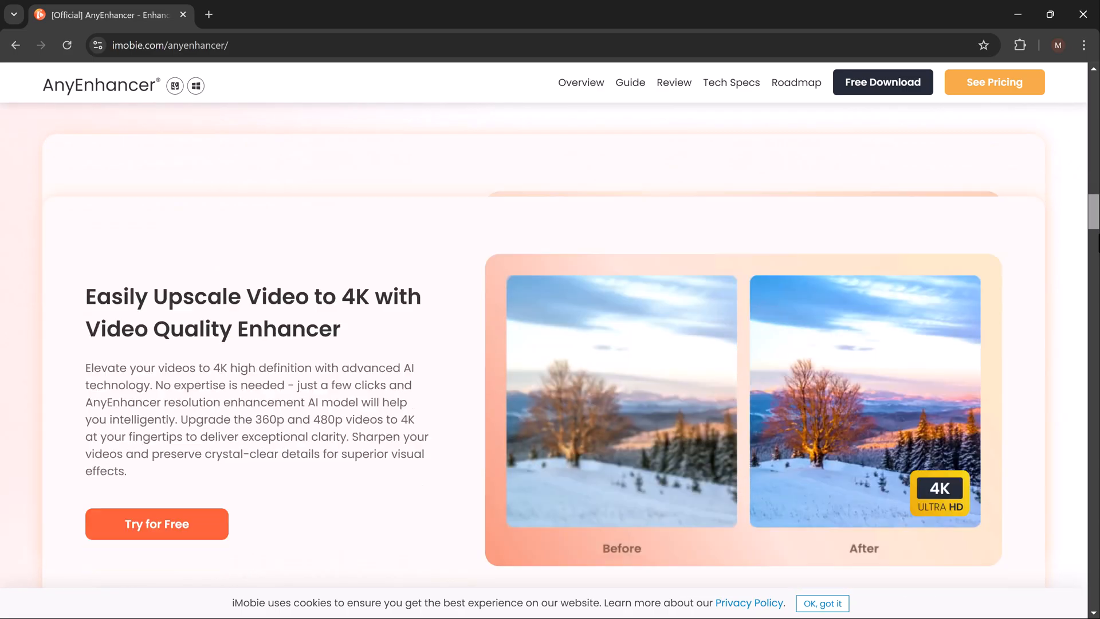
pyautogui.scroll(-3)
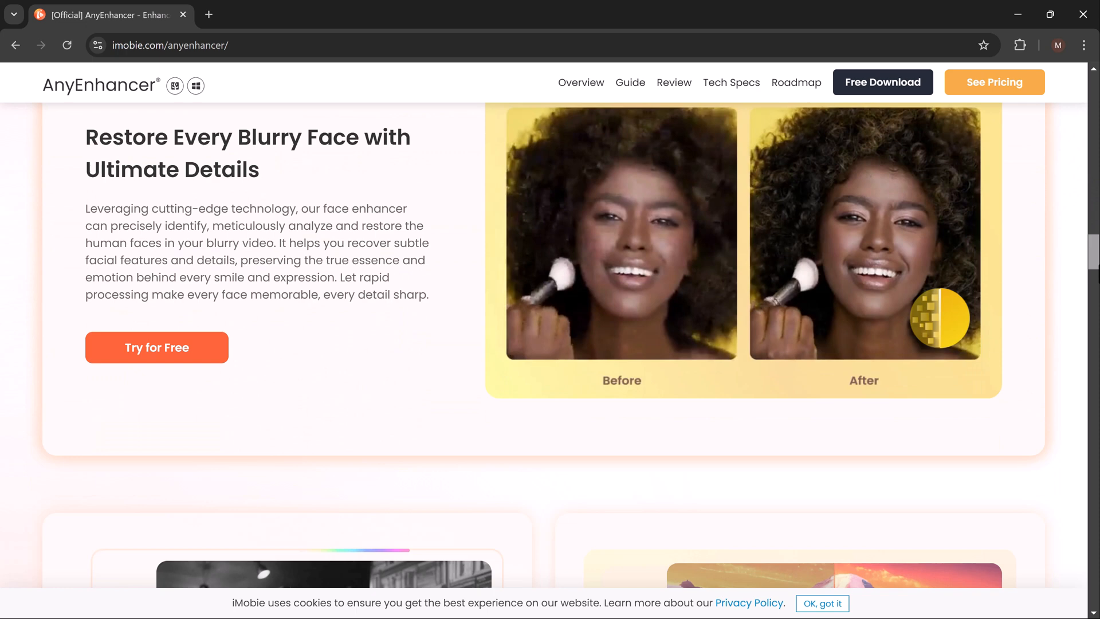
pyautogui.scroll(-3)
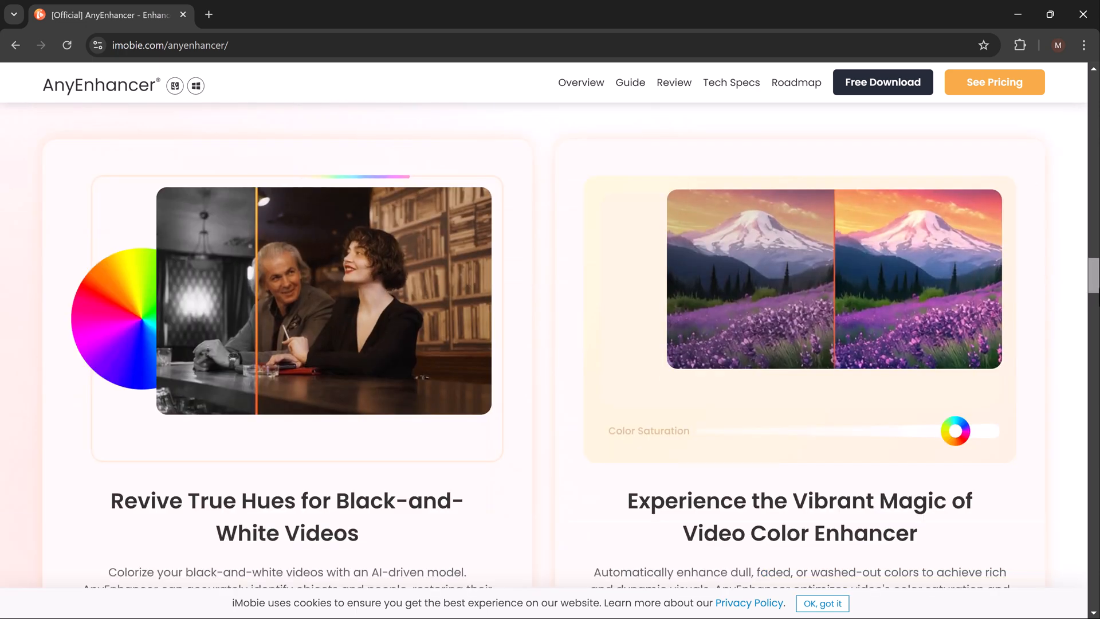
pyautogui.scroll(-3)
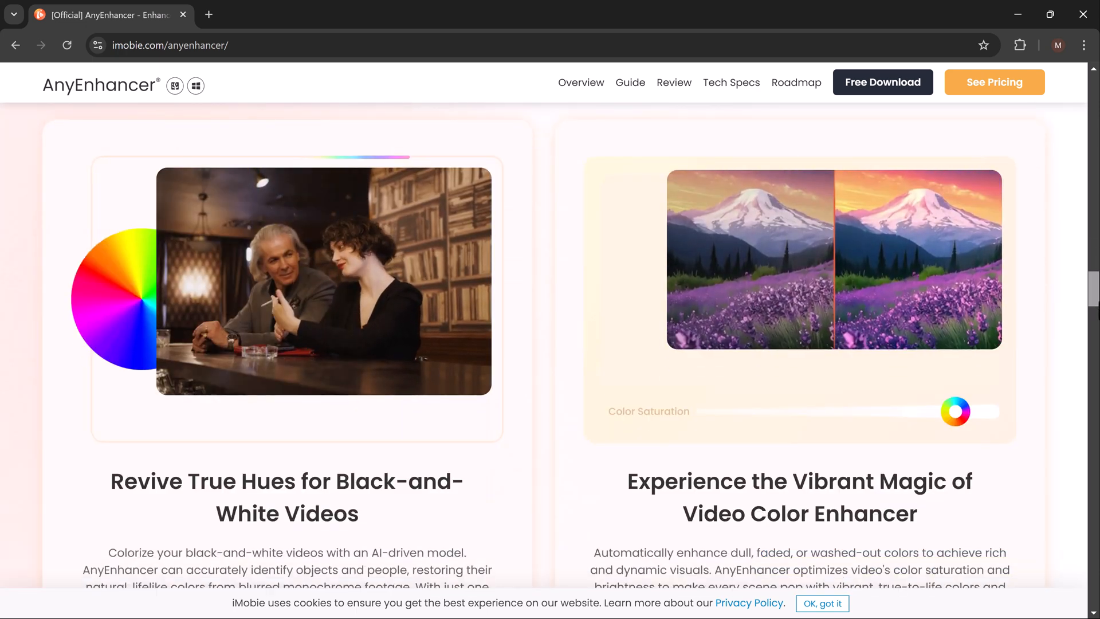
pyautogui.scroll(-3)
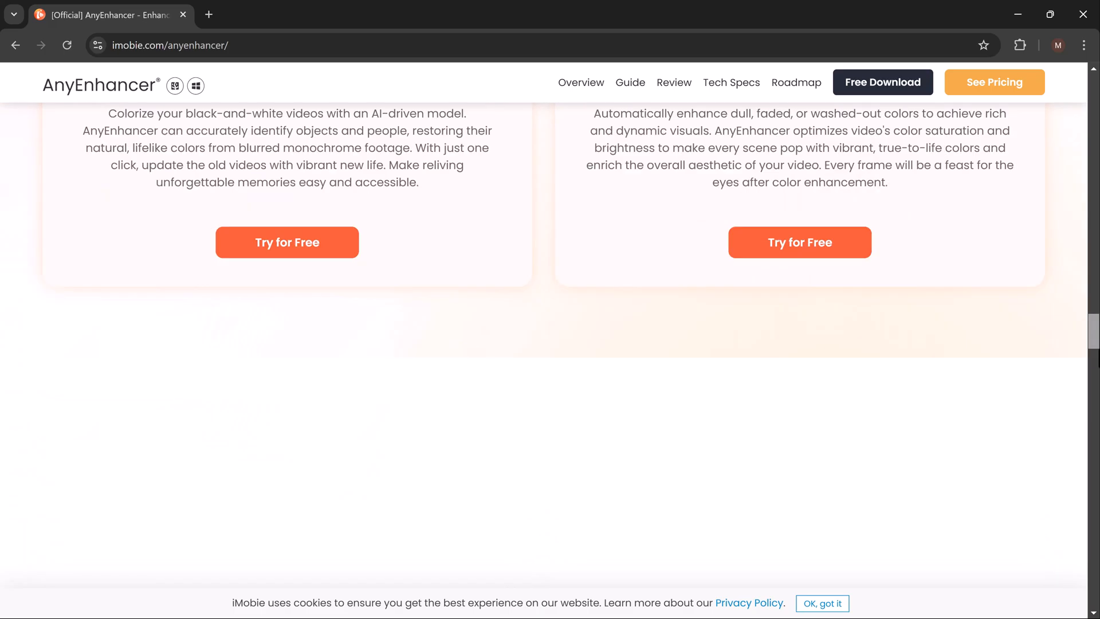
pyautogui.scroll(3)
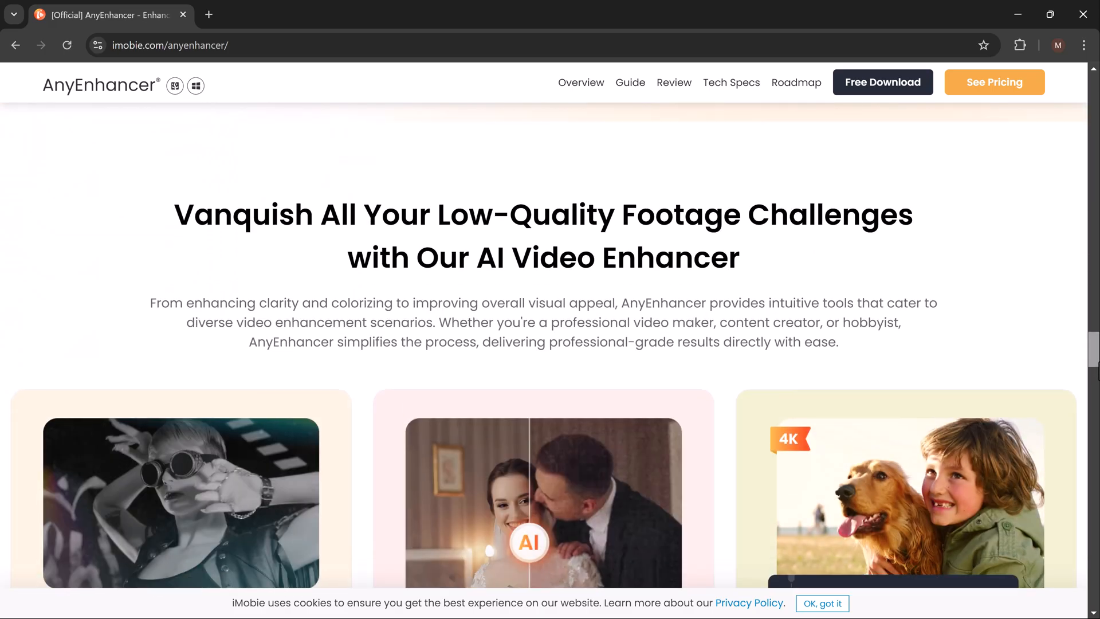
pyautogui.scroll(-3)
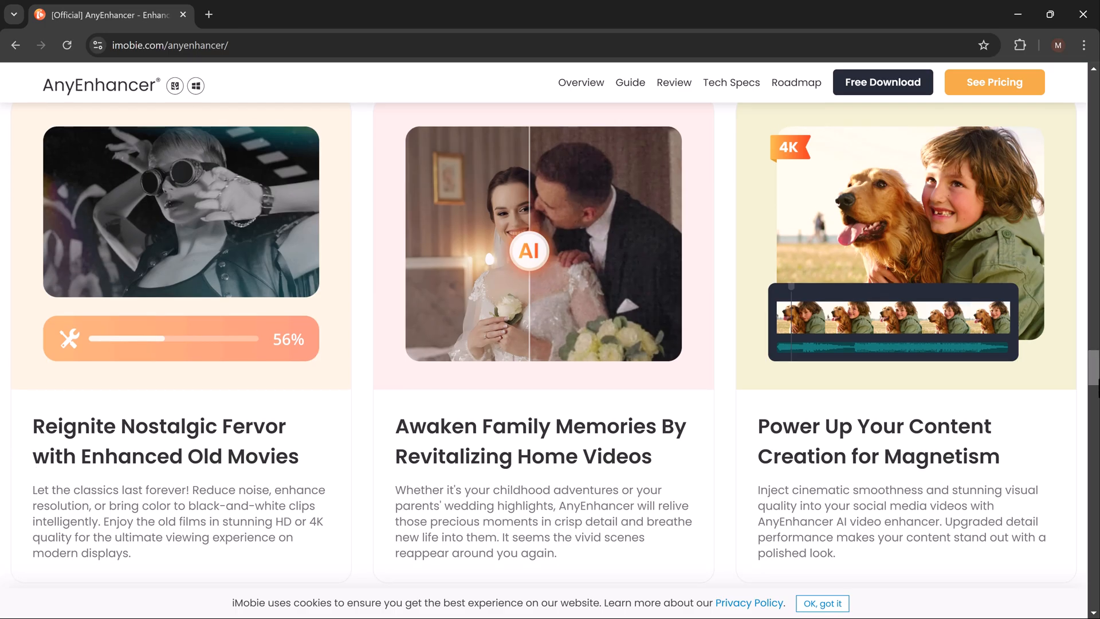
pyautogui.scroll(-3)
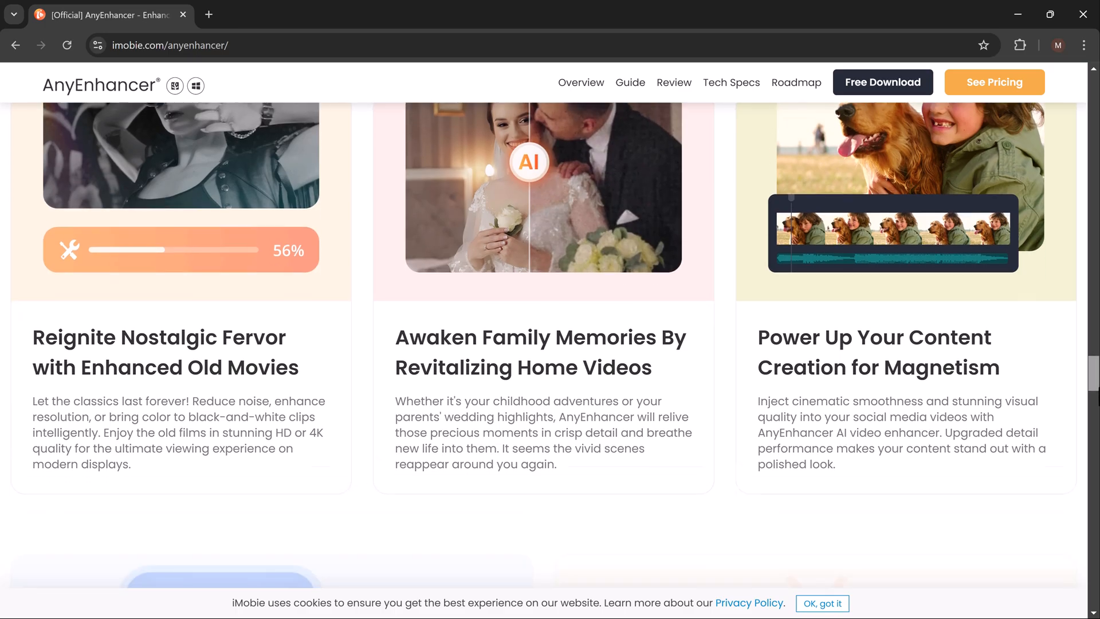